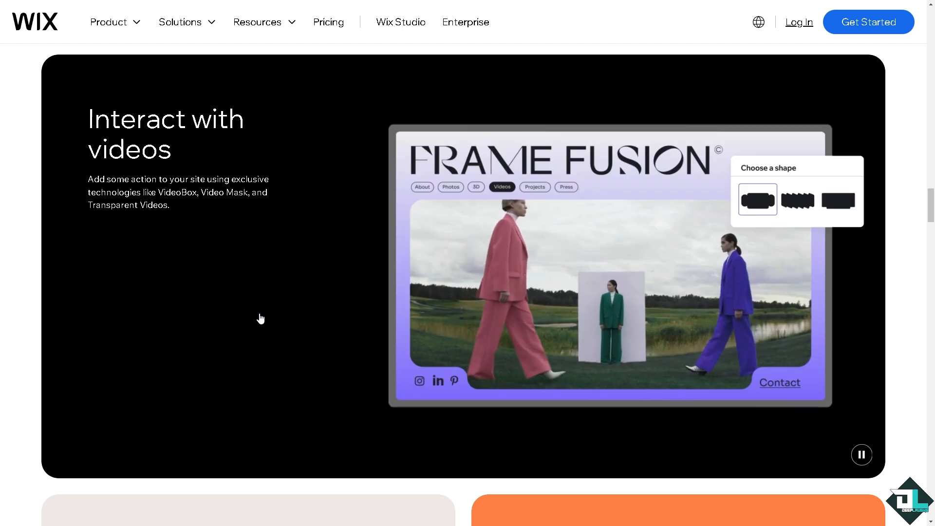
- Go to the Wix Studio dashboard and start the 'Explore the workspace' tutorial video
{"action": "left_click", "coordinate": [797, 200]}
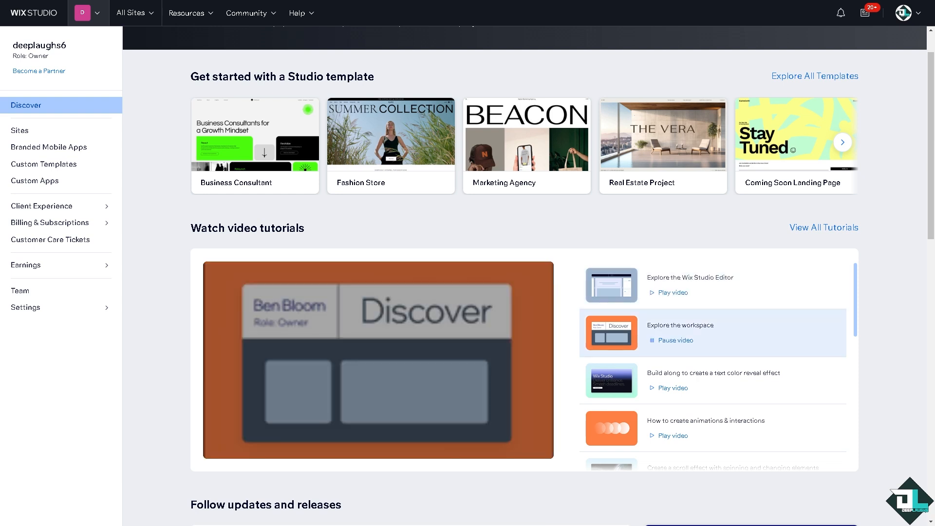
{"action": "left_click", "coordinate": [378, 360]}
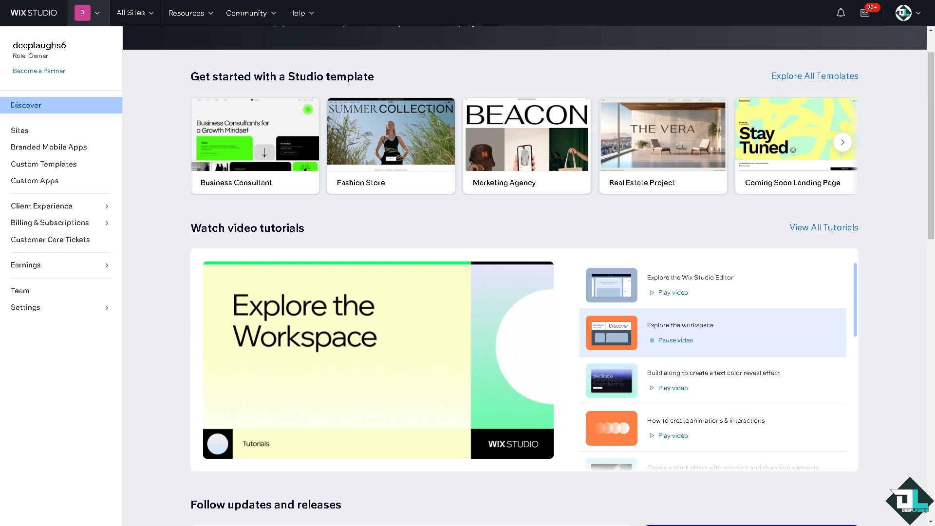
{"action": "mouse_move", "coordinate": [146, 232]}
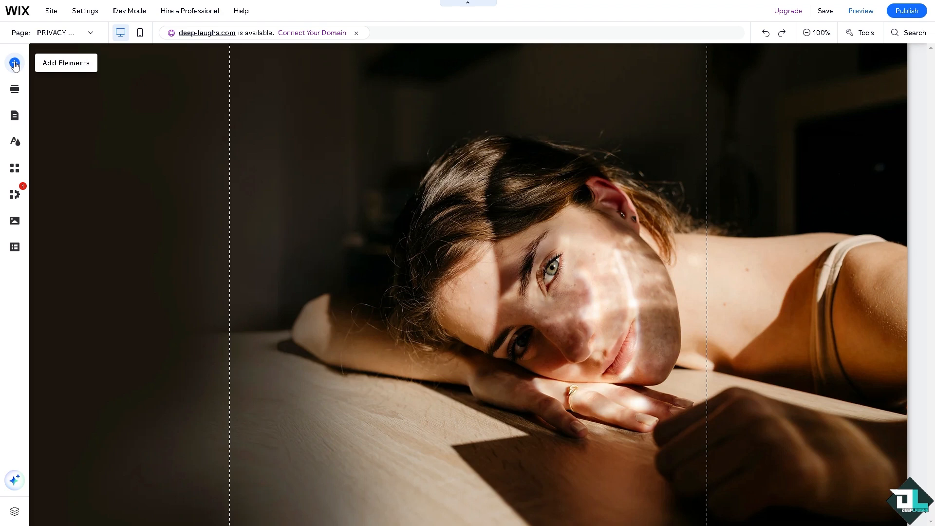
- Bring up the Add Elements panel's Image choices with upload and import options
{"action": "left_click", "coordinate": [14, 62]}
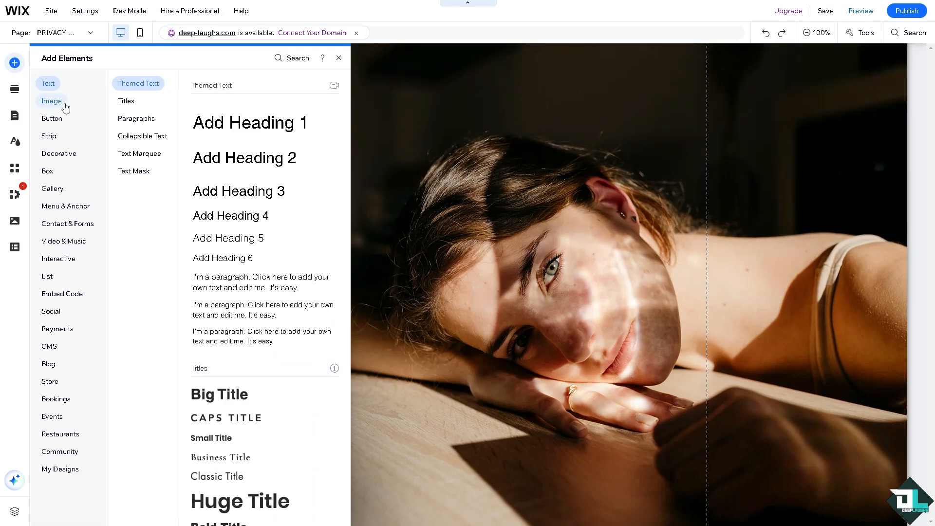
{"action": "left_click", "coordinate": [52, 101]}
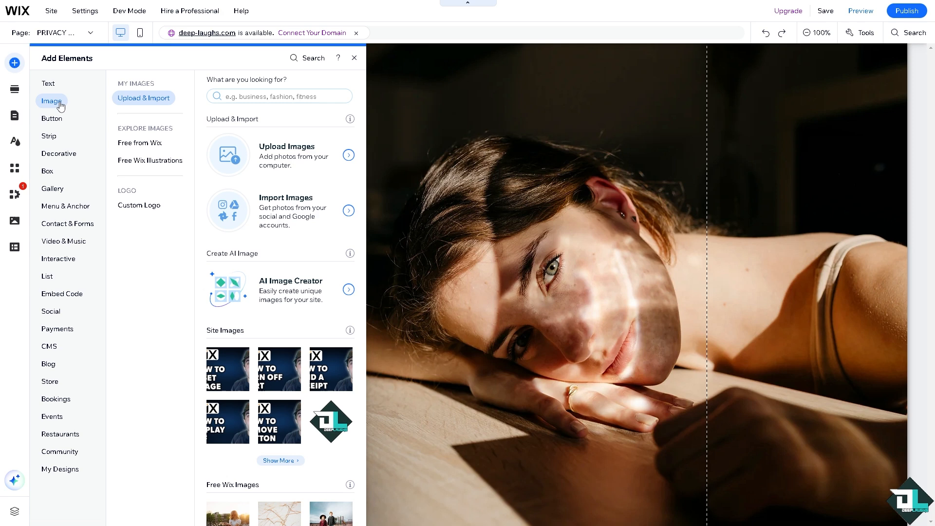
{"action": "mouse_move", "coordinate": [143, 119]}
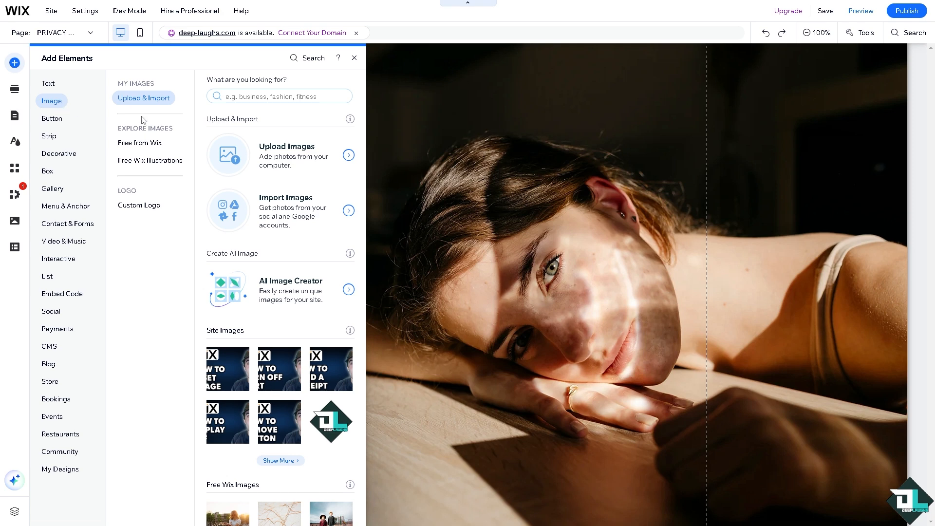
{"action": "mouse_move", "coordinate": [148, 117]}
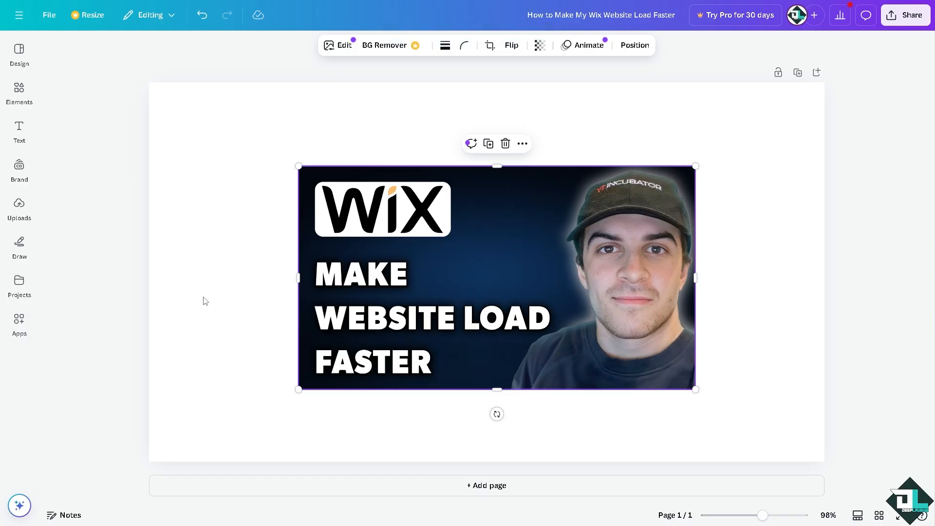
- Stretch the Wix thumbnail to fill the whole Canva page and bring up the sharing options
{"action": "left_click_drag", "start_coordinate": [298, 166], "coordinate": [211, 116]}
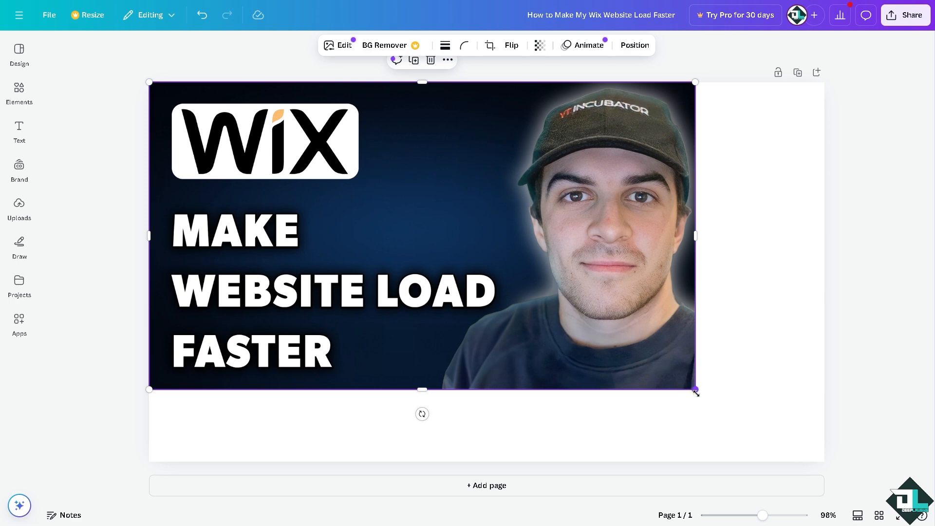
{"action": "left_click_drag", "start_coordinate": [695, 391], "coordinate": [823, 462]}
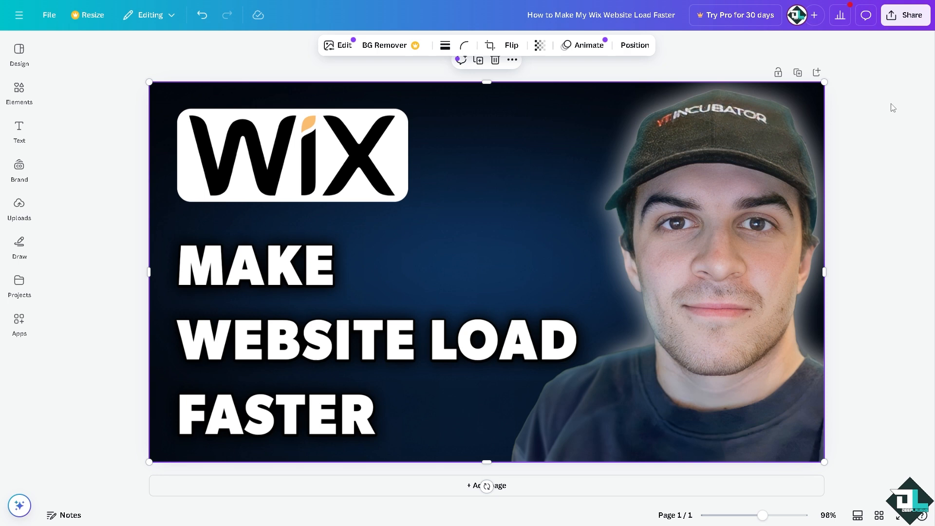
{"action": "left_click", "coordinate": [905, 15]}
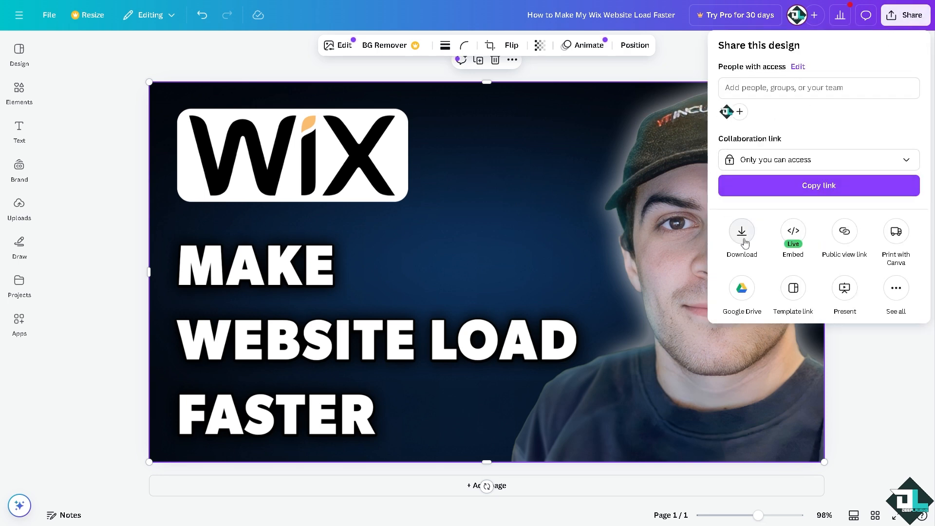
- Choose SVG as the download file type and dismiss the Canva Pro upgrade offer
{"action": "left_click", "coordinate": [741, 235]}
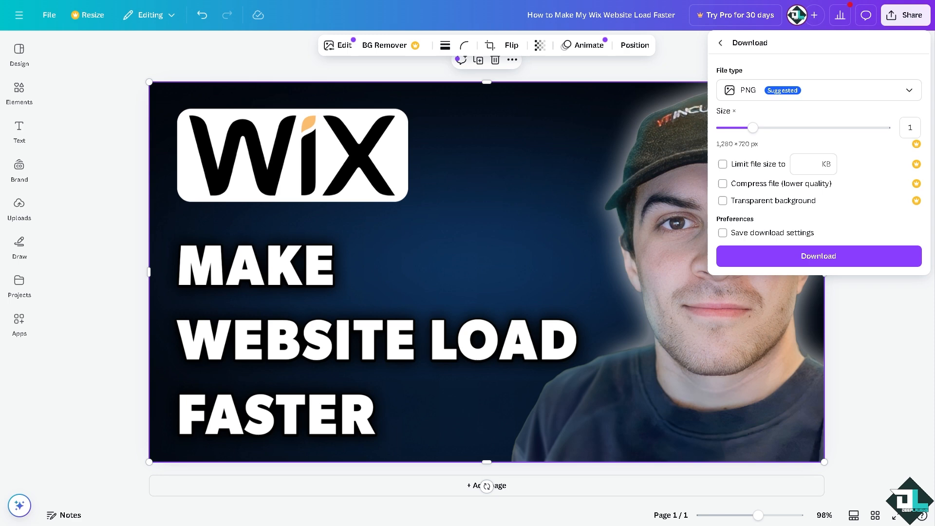
{"action": "mouse_move", "coordinate": [778, 138]}
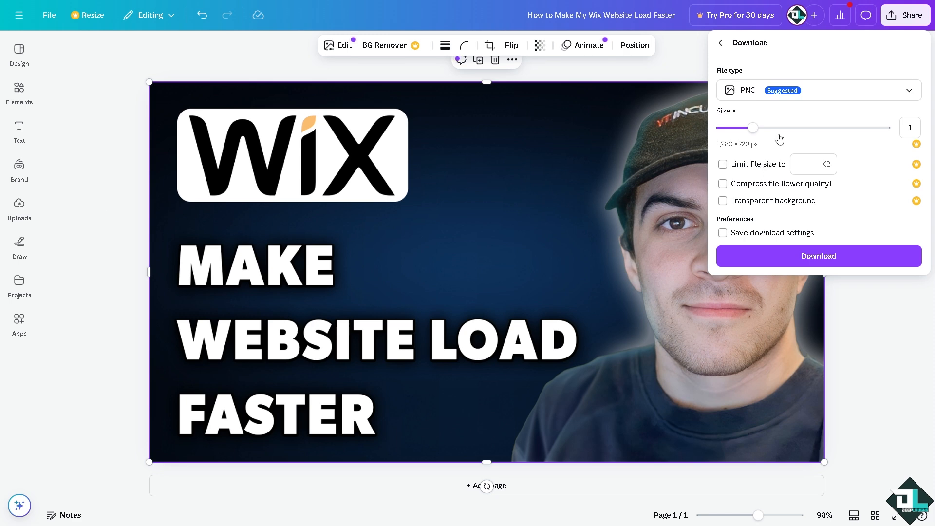
{"action": "left_click", "coordinate": [817, 90]}
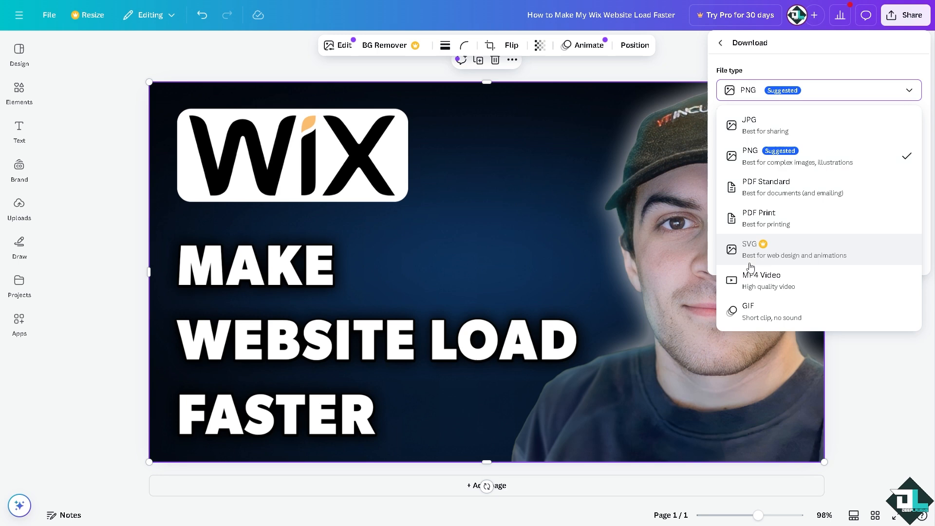
{"action": "mouse_move", "coordinate": [768, 265]}
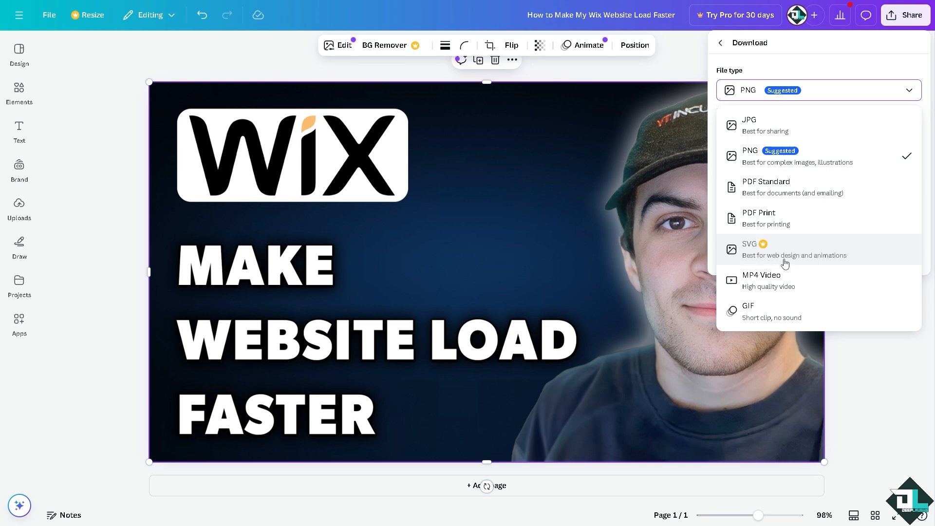
{"action": "left_click", "coordinate": [750, 248]}
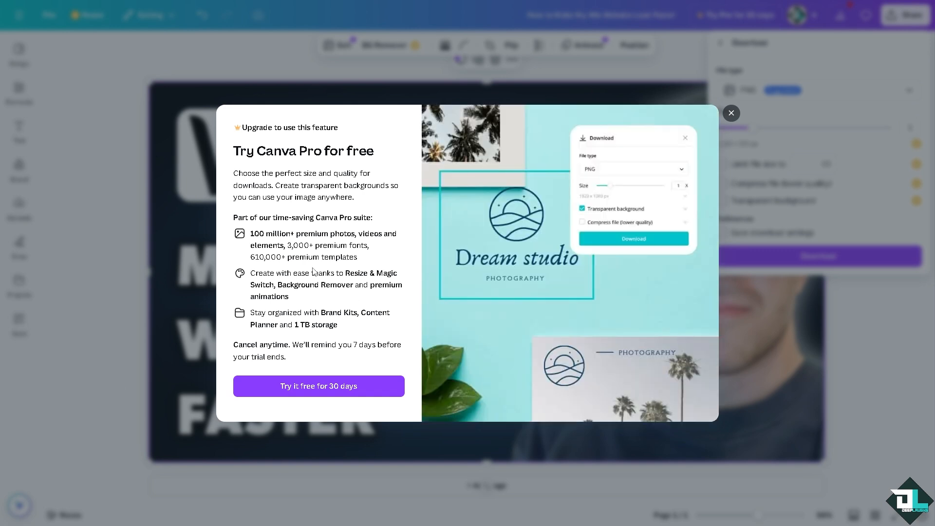
{"action": "left_click", "coordinate": [730, 114]}
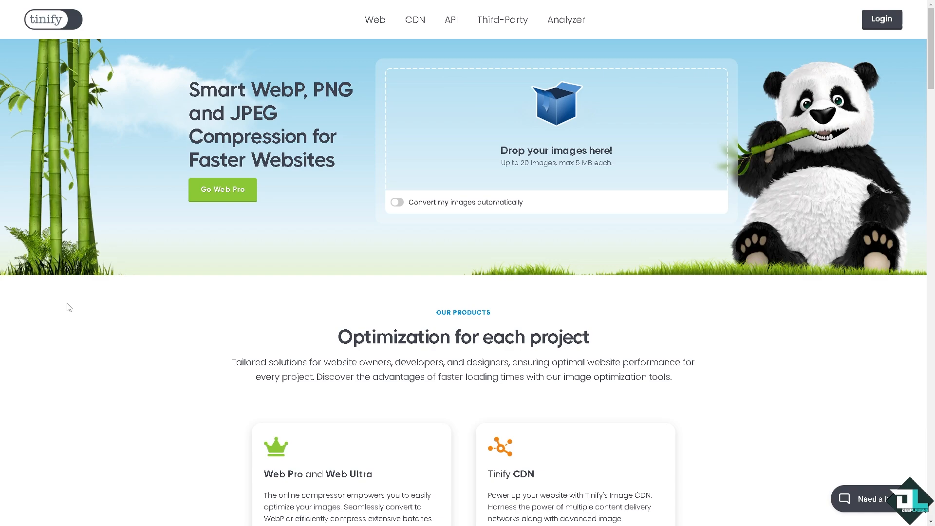
{"action": "scroll", "scroll_direction": "down", "scroll_amount": 3}
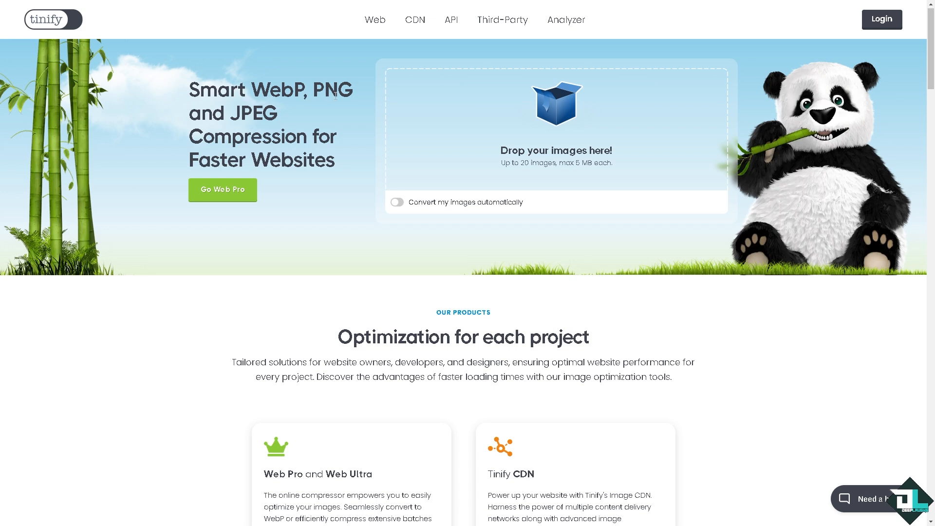
{"action": "mouse_move", "coordinate": [236, 101]}
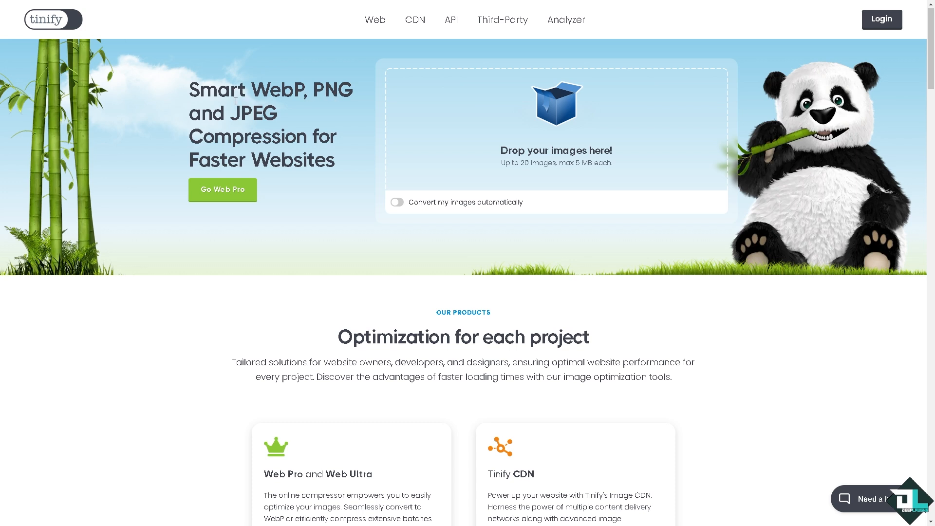
{"action": "mouse_move", "coordinate": [398, 204]}
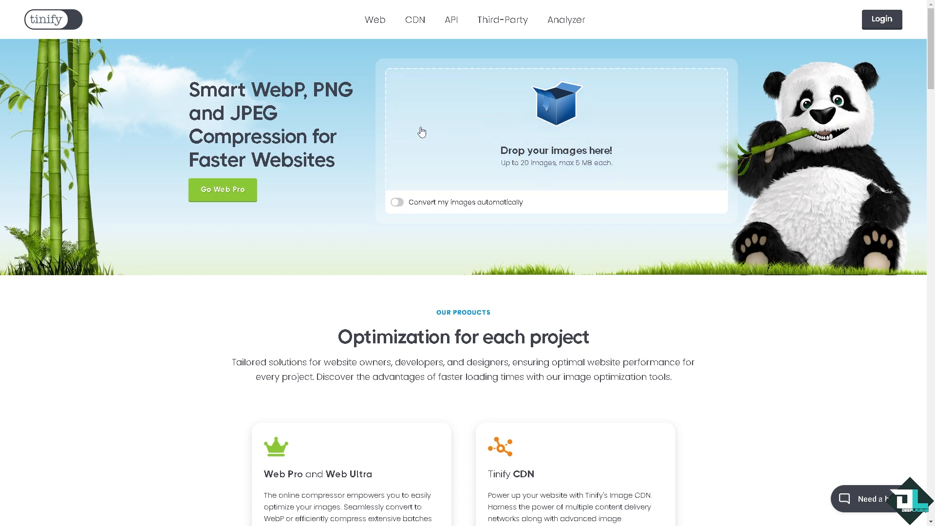
{"action": "mouse_move", "coordinate": [562, 176]}
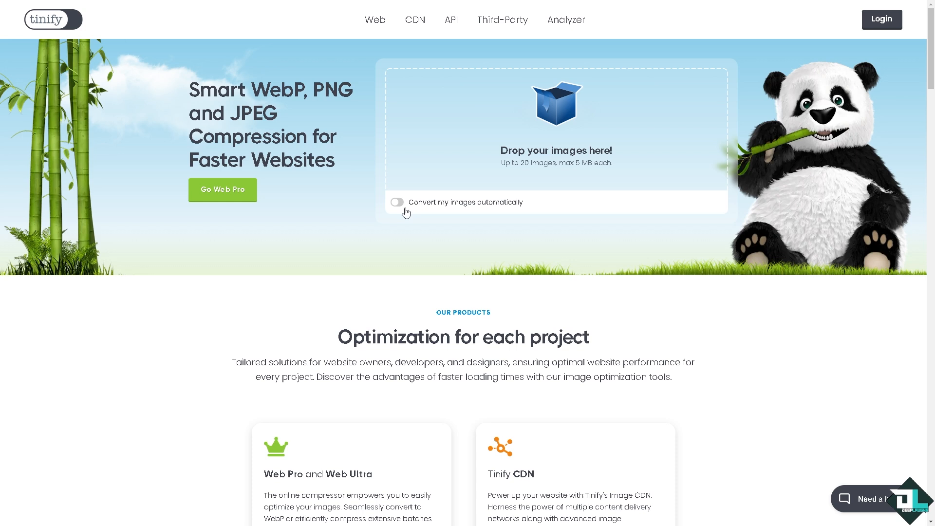
{"action": "mouse_move", "coordinate": [398, 205]}
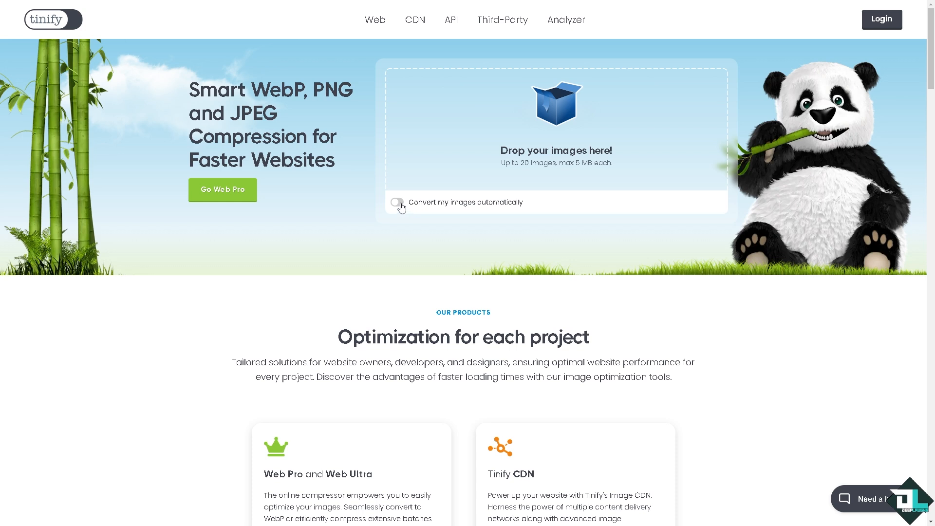
{"action": "left_click", "coordinate": [397, 202]}
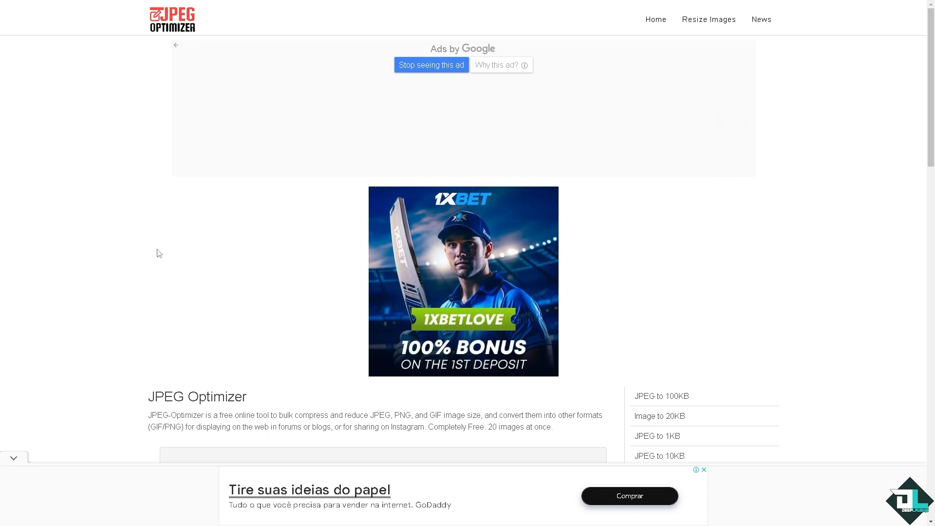
{"action": "mouse_move", "coordinate": [159, 250]}
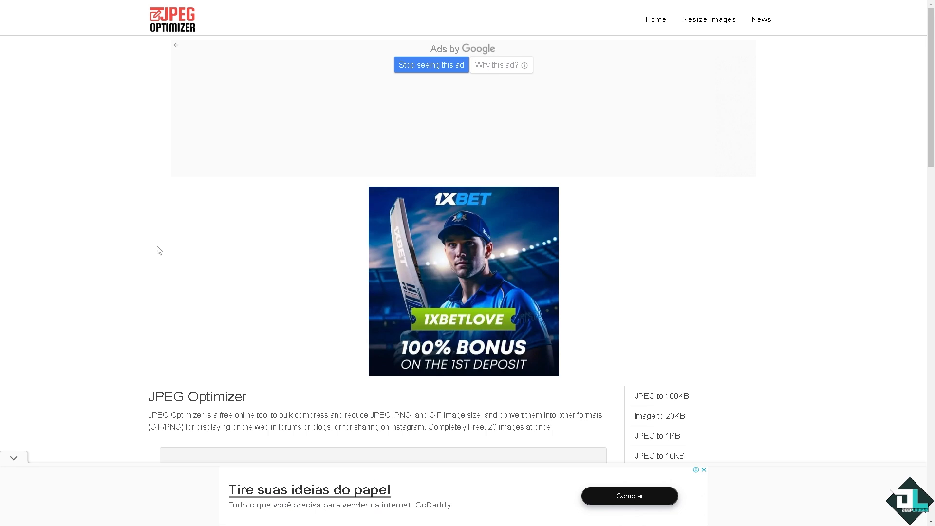
{"action": "mouse_move", "coordinate": [164, 276]}
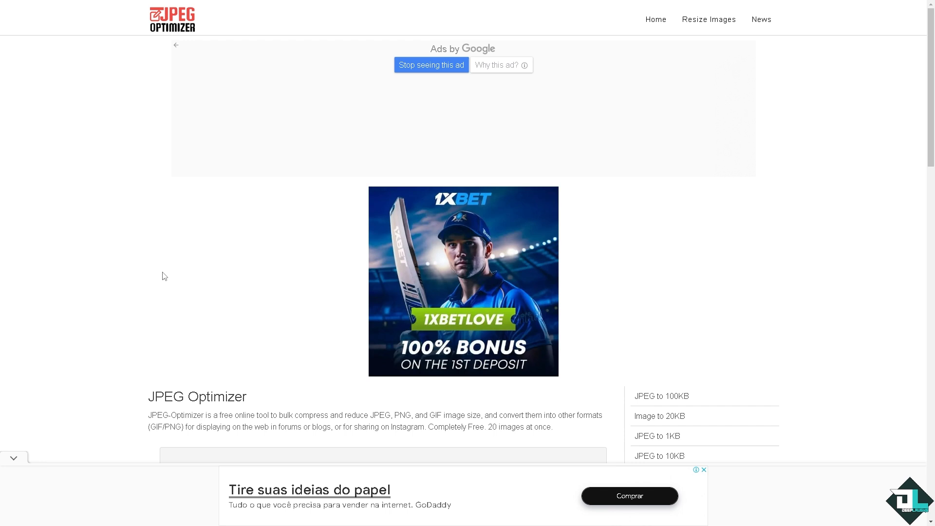
{"action": "mouse_move", "coordinate": [162, 276]}
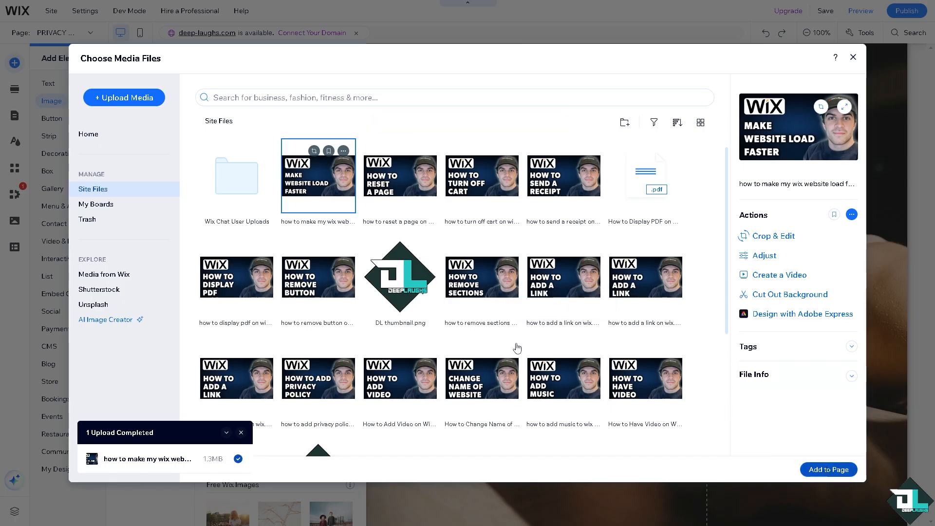
- Add the uploaded thumbnail to the page and move it to the section's left side
{"action": "left_click", "coordinate": [827, 470]}
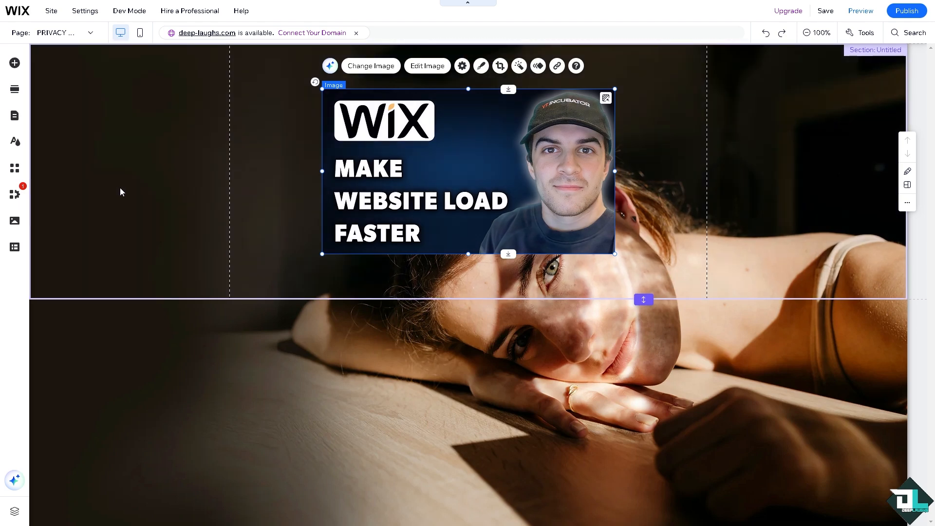
{"action": "mouse_move", "coordinate": [175, 194]}
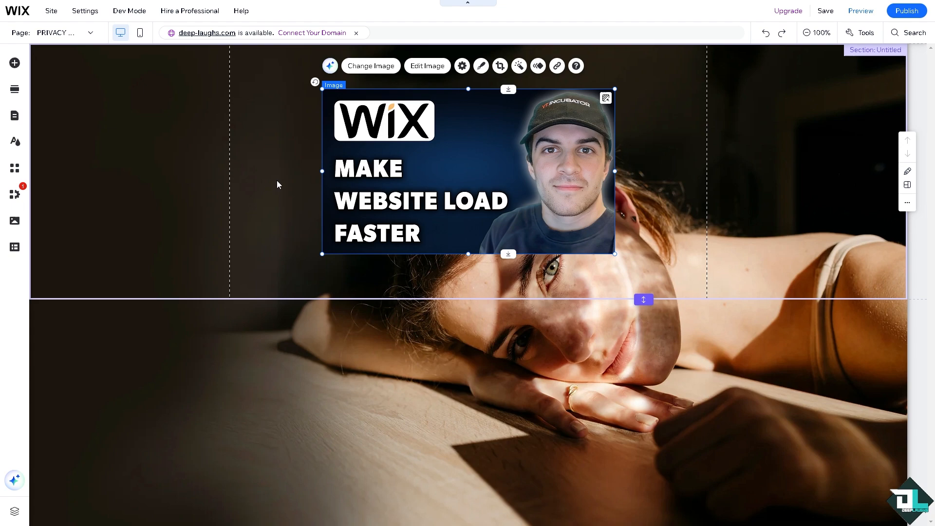
{"action": "left_click_drag", "start_coordinate": [467, 170], "coordinate": [242, 176]}
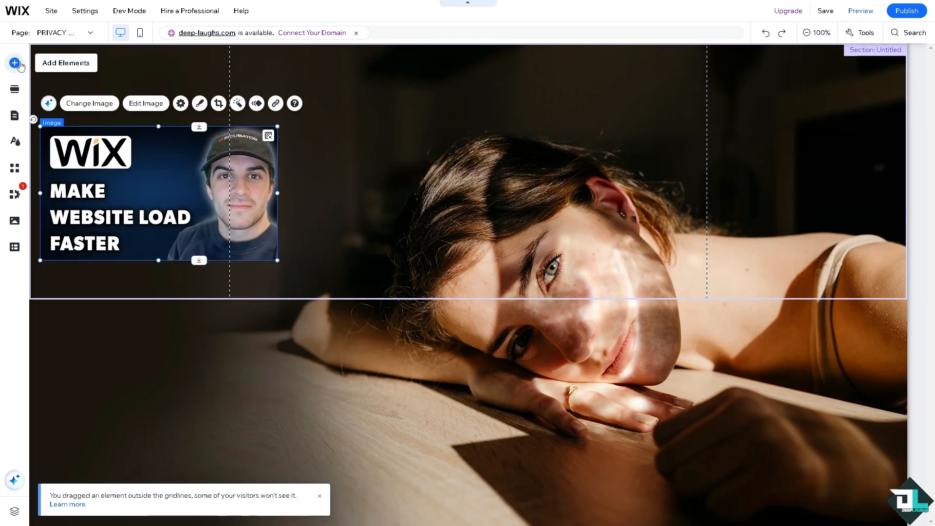
- Add a paragraph text box reading 'How to Make My Wix Website Load Faster' to the section
{"action": "left_click", "coordinate": [15, 63]}
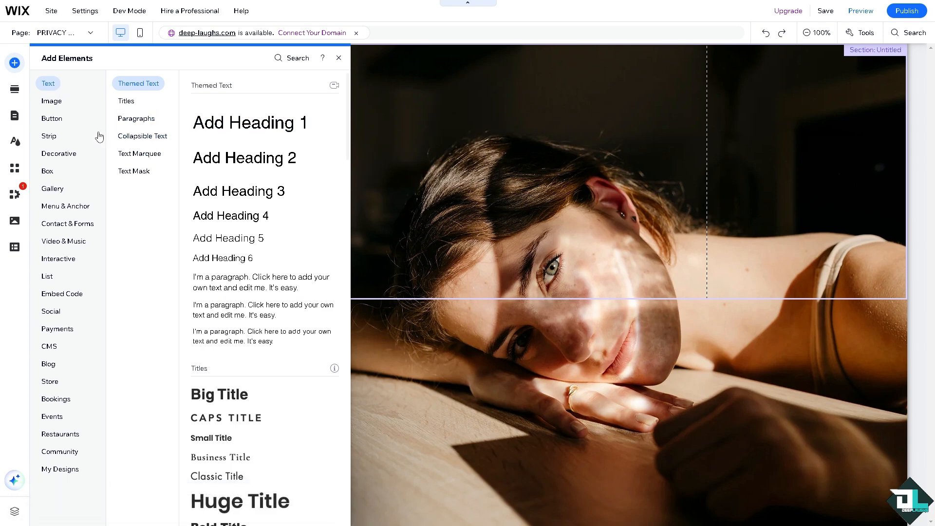
{"action": "left_click", "coordinate": [136, 118]}
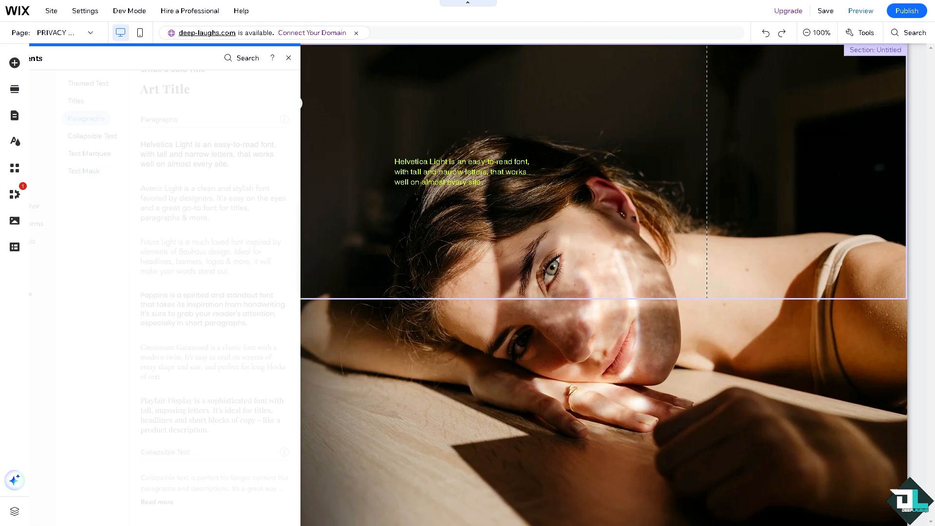
{"action": "left_click", "coordinate": [459, 172]}
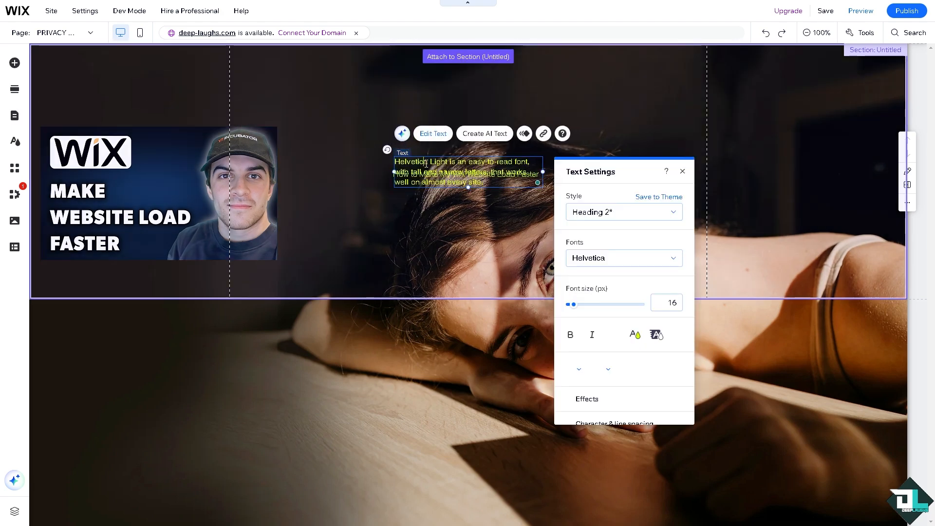
{"action": "type", "text": "How to Make My Wix Website Load Faster"}
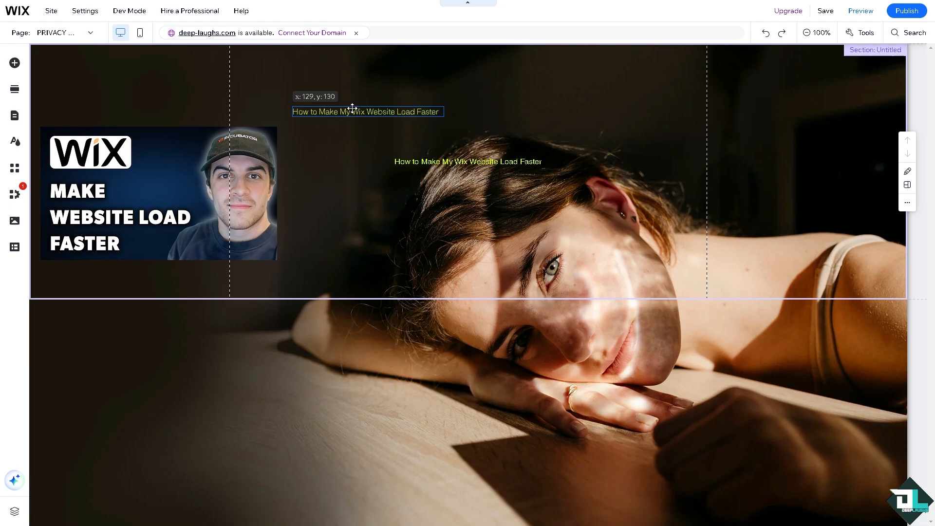
- Move the title text above the thumbnail at the section's top left
{"action": "left_click", "coordinate": [468, 162]}
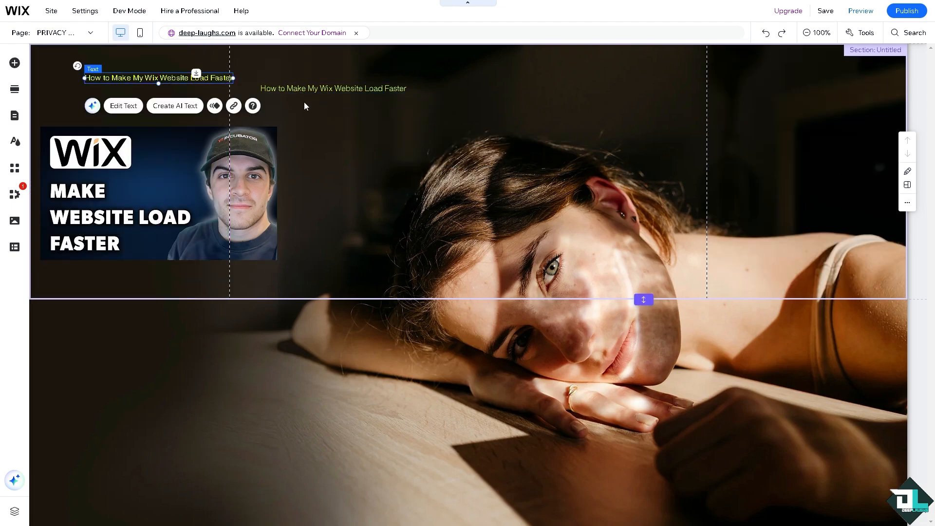
{"action": "left_click_drag", "start_coordinate": [158, 77], "coordinate": [316, 114]}
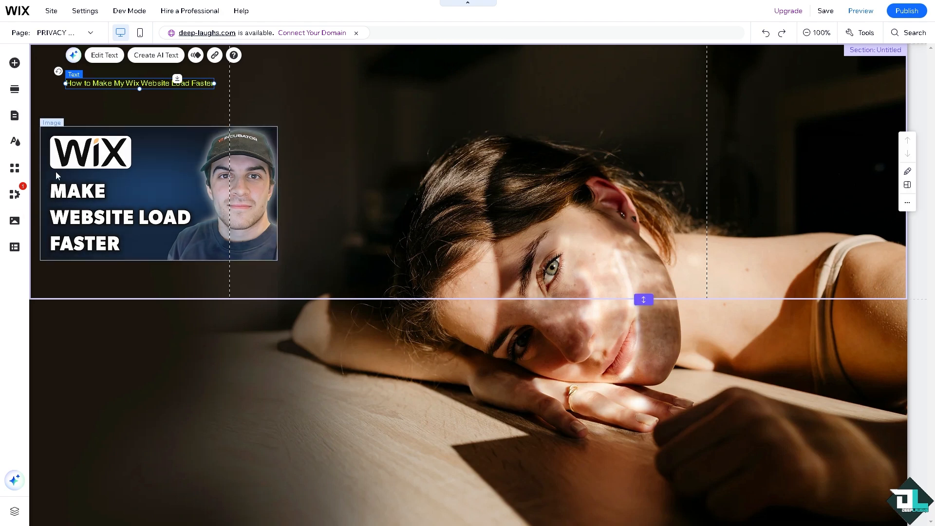
{"action": "mouse_move", "coordinate": [14, 62]}
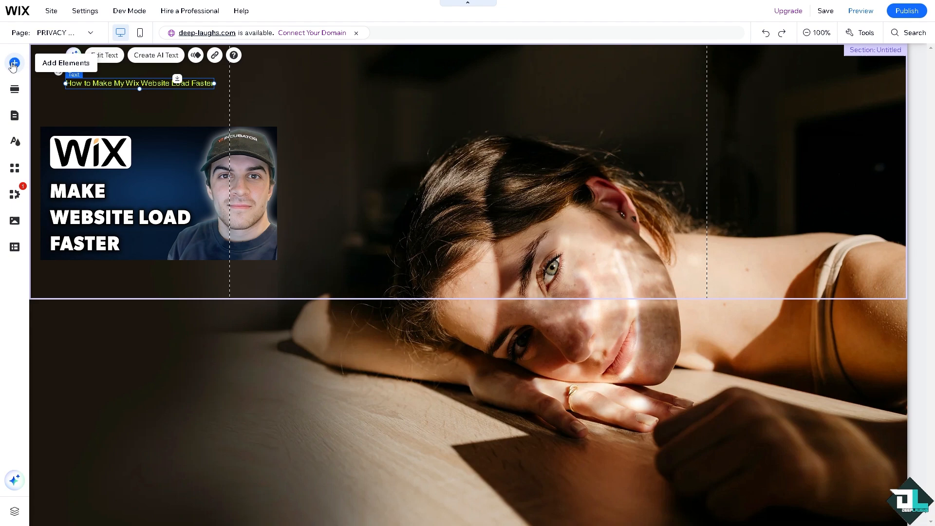
{"action": "left_click", "coordinate": [13, 63]}
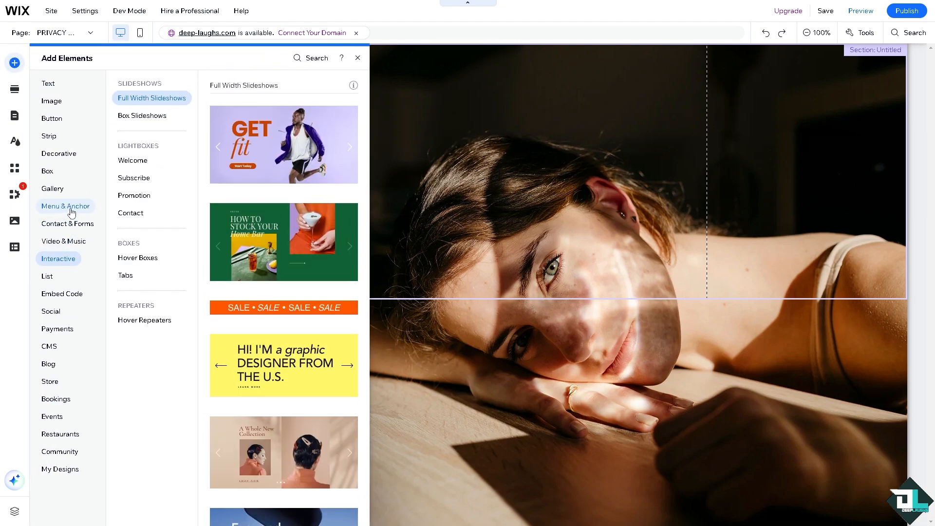
- Add YouTube and Vimeo players at the top of the section and shrink them side by side
{"action": "left_click", "coordinate": [63, 241]}
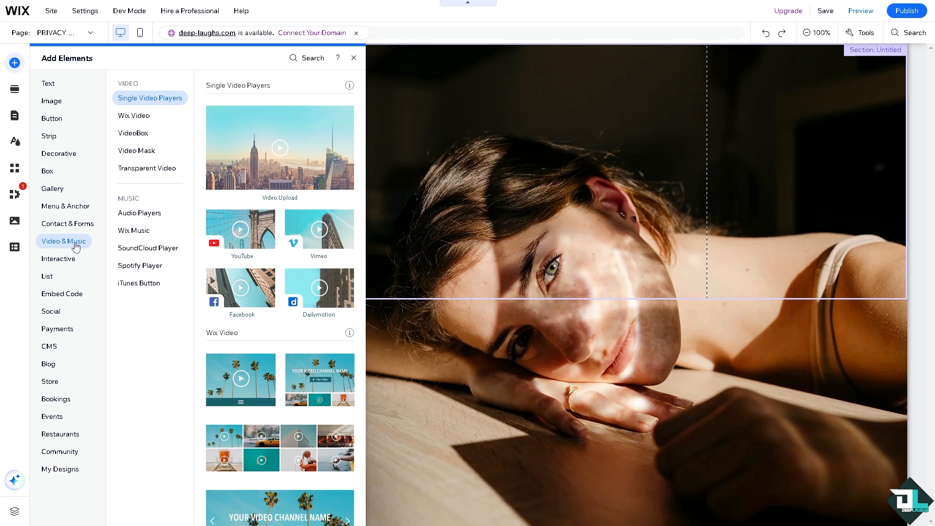
{"action": "mouse_move", "coordinate": [232, 227]}
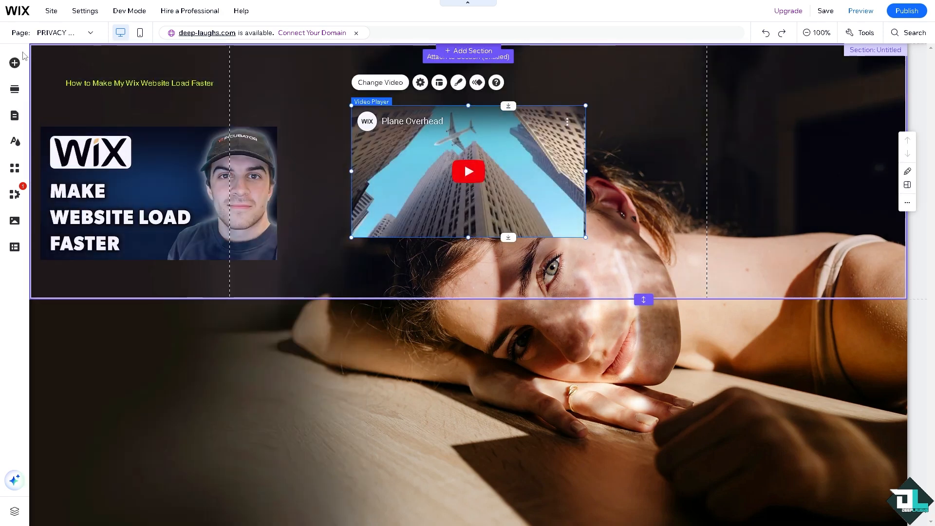
{"action": "left_click", "coordinate": [14, 63]}
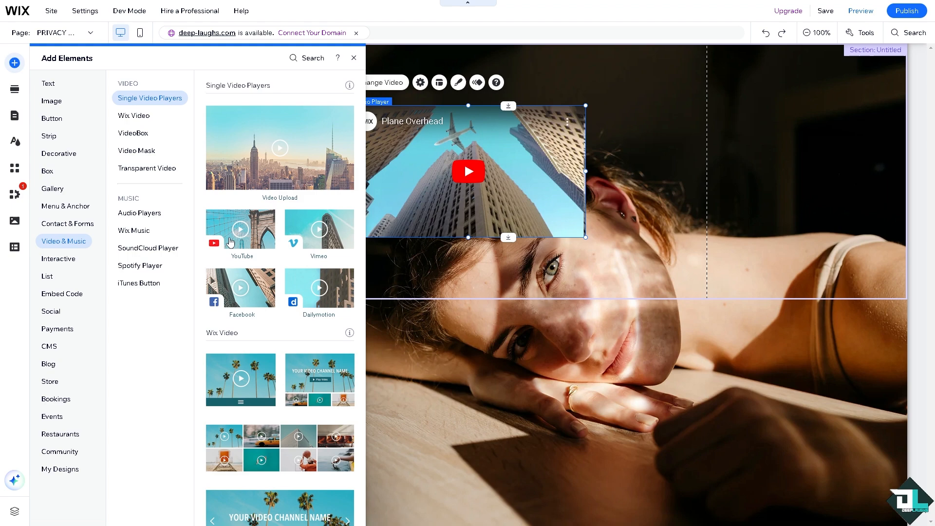
{"action": "left_click", "coordinate": [353, 57]}
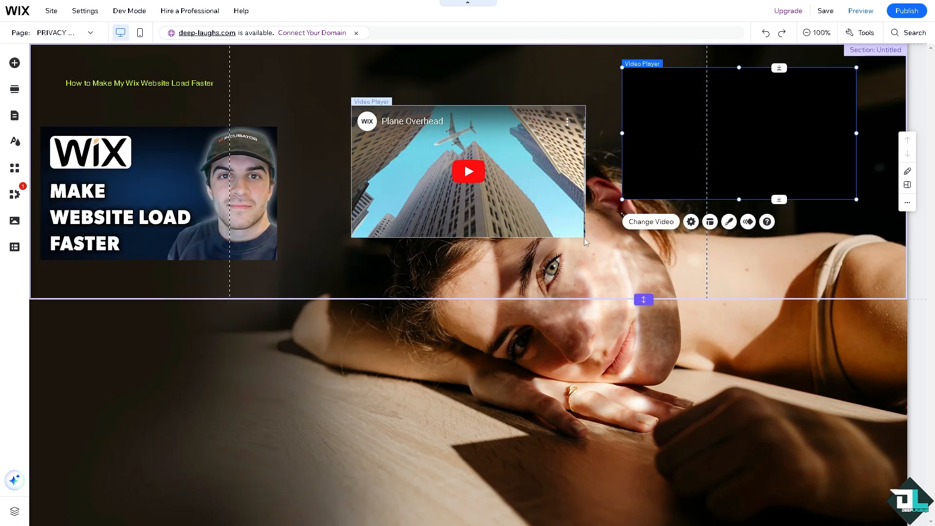
{"action": "left_click_drag", "start_coordinate": [468, 171], "coordinate": [429, 149]}
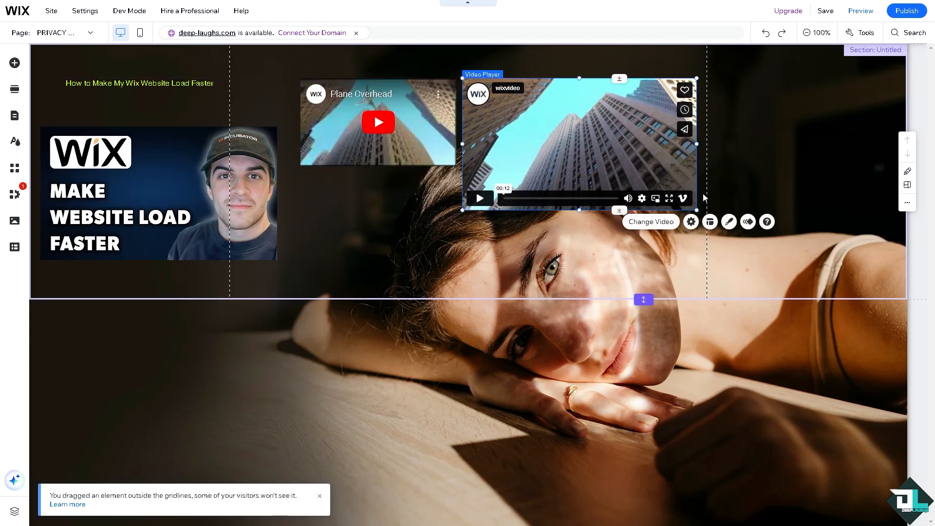
{"action": "left_click_drag", "start_coordinate": [691, 210], "coordinate": [624, 169]}
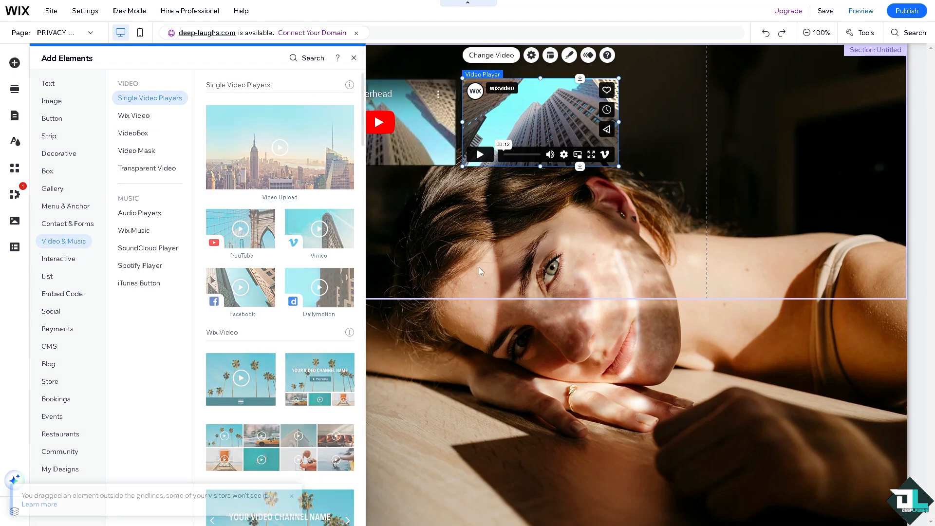
- Add two more video players in a row below the YouTube and Vimeo pair
{"action": "left_click", "coordinate": [354, 58]}
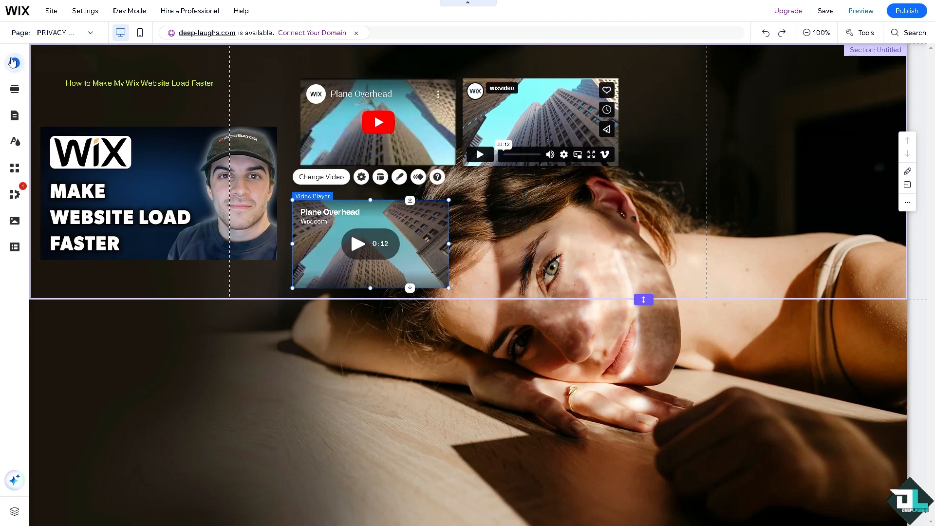
{"action": "left_click", "coordinate": [13, 63]}
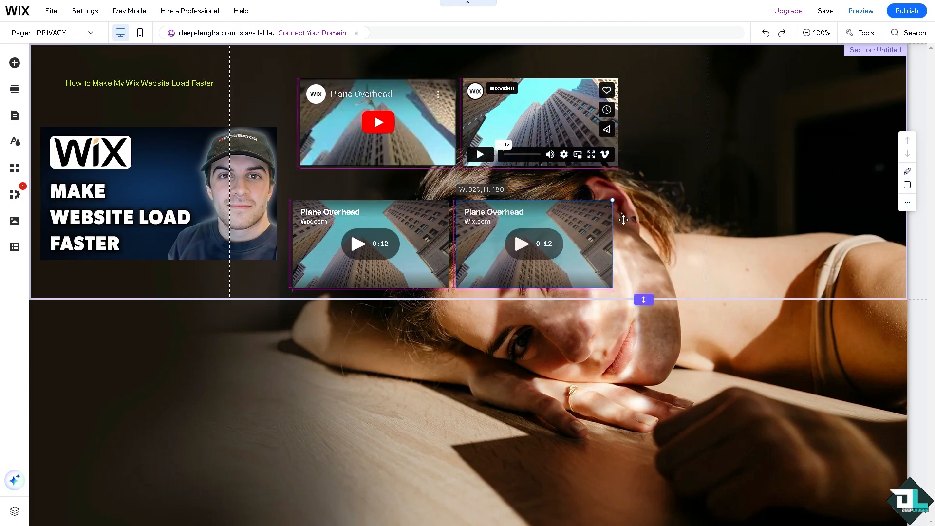
{"action": "left_click", "coordinate": [532, 244]}
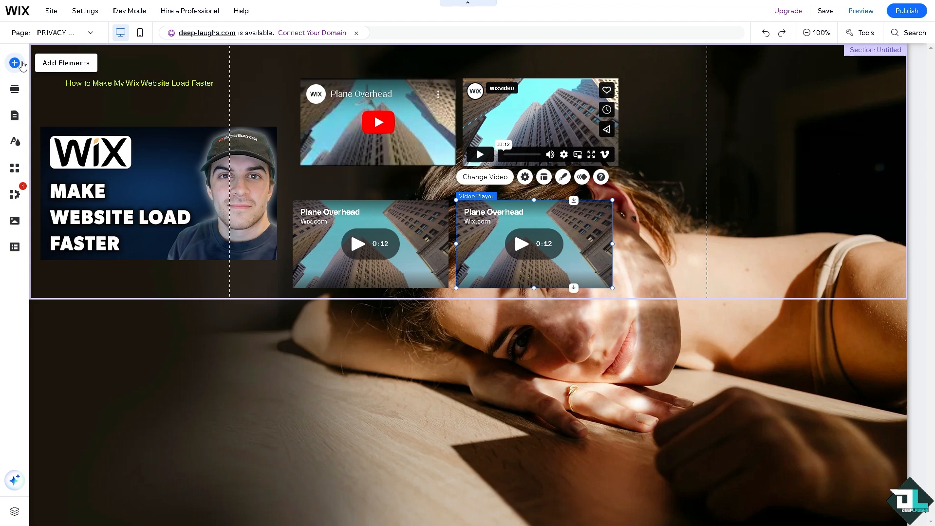
{"action": "left_click", "coordinate": [15, 63]}
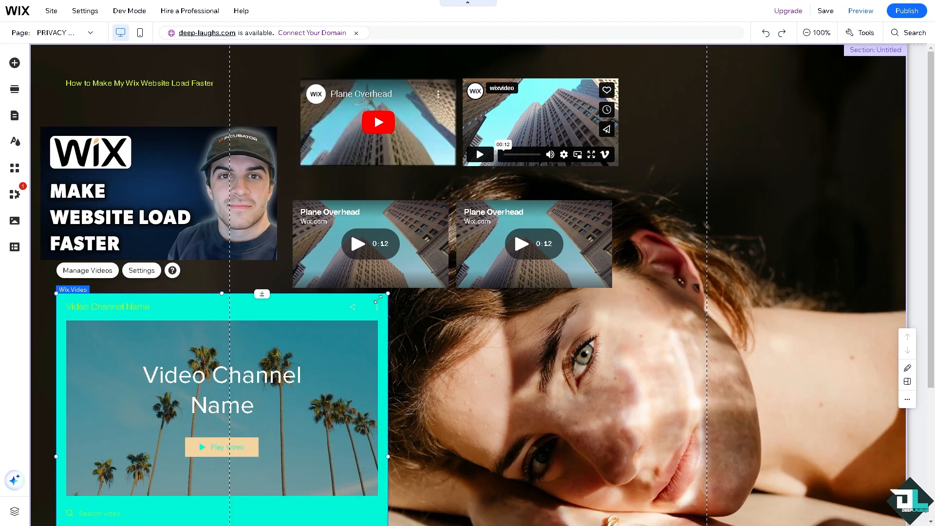
- Shorten the Wix Video channel widget under the thumbnail and select it
{"action": "left_click_drag", "start_coordinate": [221, 307], "coordinate": [223, 331]}
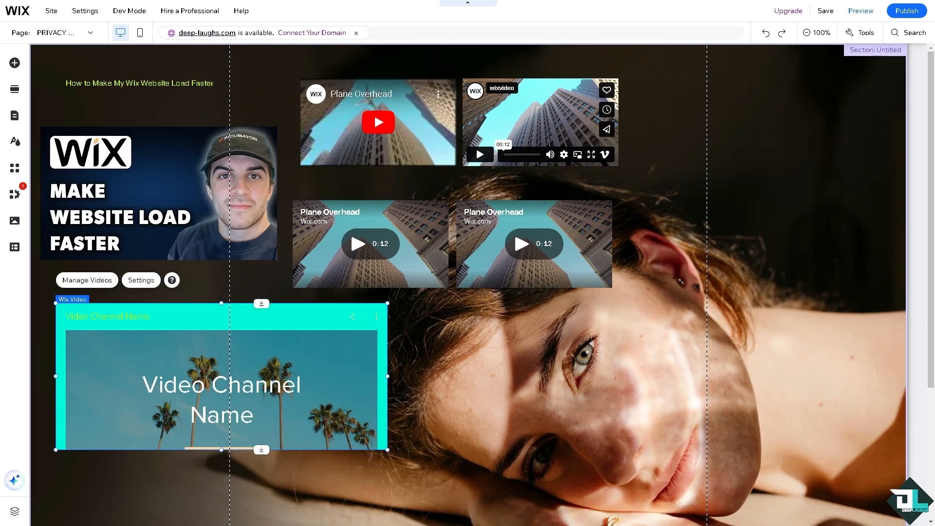
{"action": "left_click", "coordinate": [158, 193]}
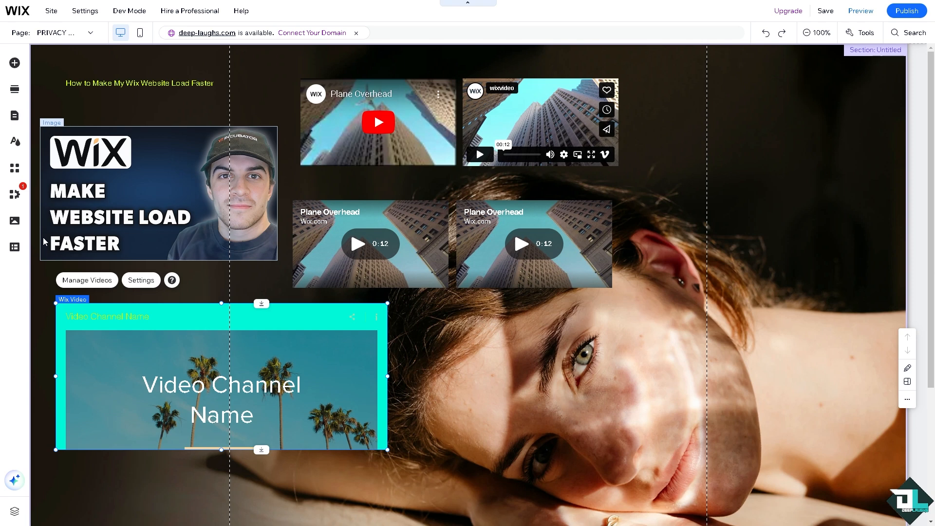
{"action": "mouse_move", "coordinate": [93, 176]}
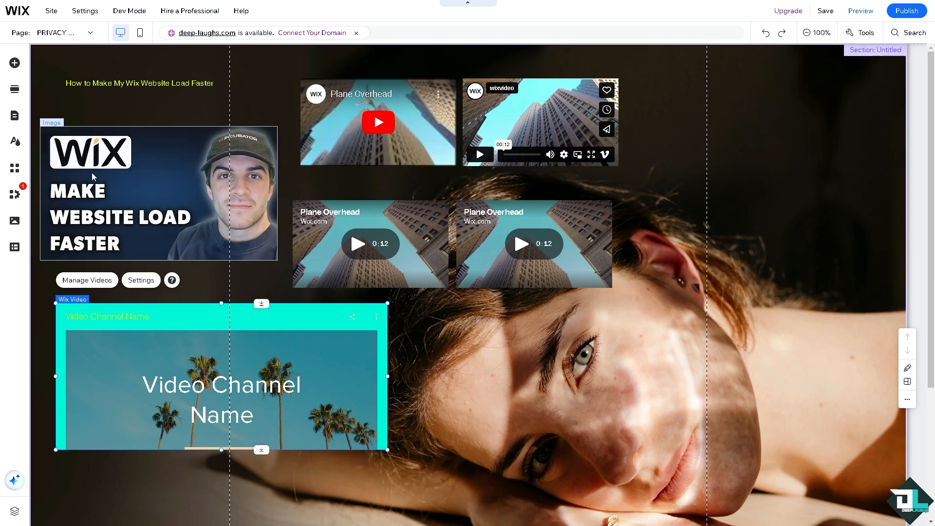
{"action": "mouse_move", "coordinate": [202, 164]}
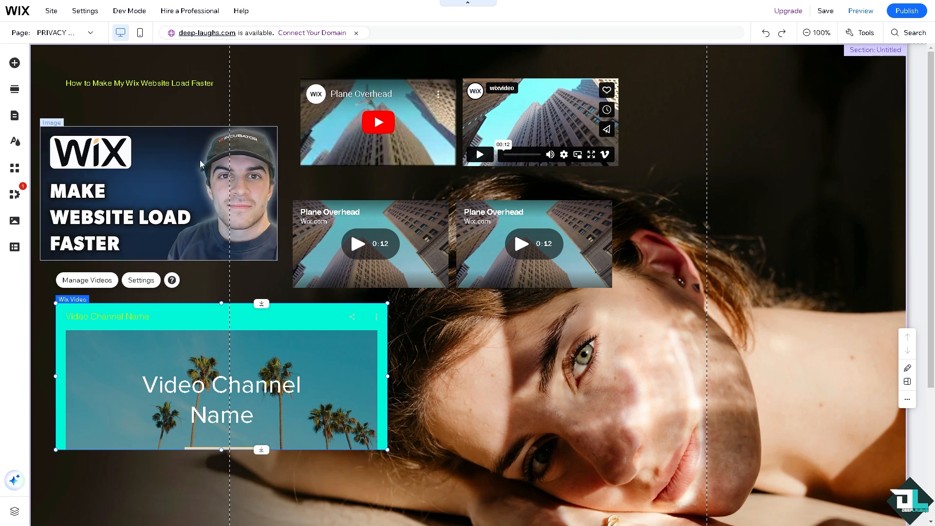
{"action": "mouse_move", "coordinate": [225, 164]}
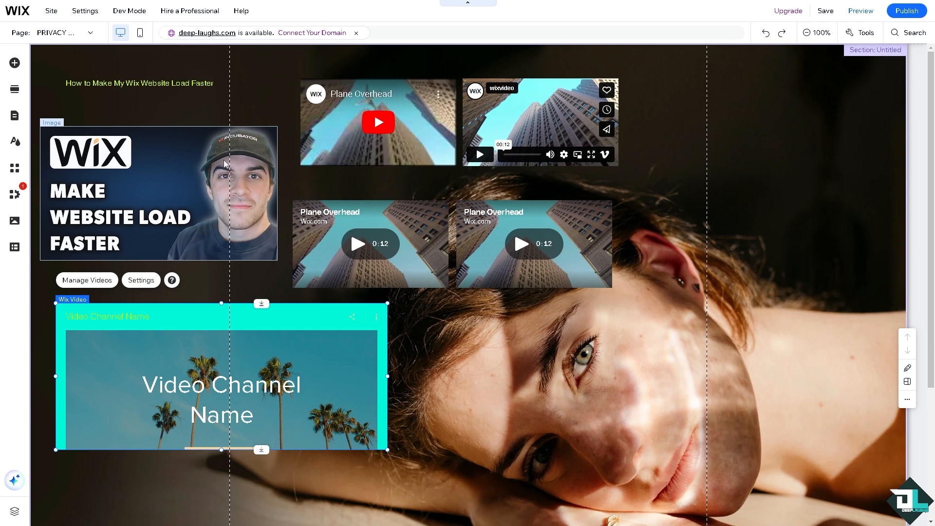
{"action": "mouse_move", "coordinate": [222, 167]}
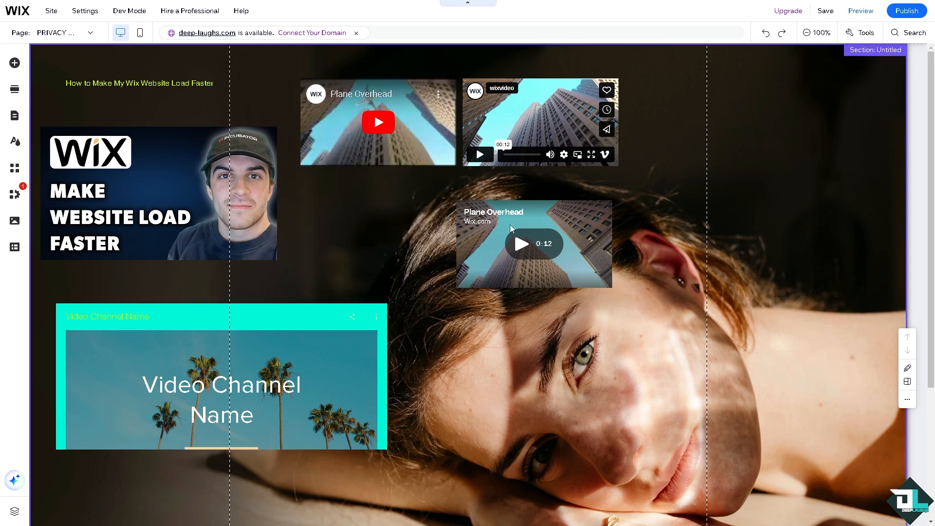
- Delete the lower Plane Overhead player and the Video Channel Name widget from the page
{"action": "left_click", "coordinate": [536, 122]}
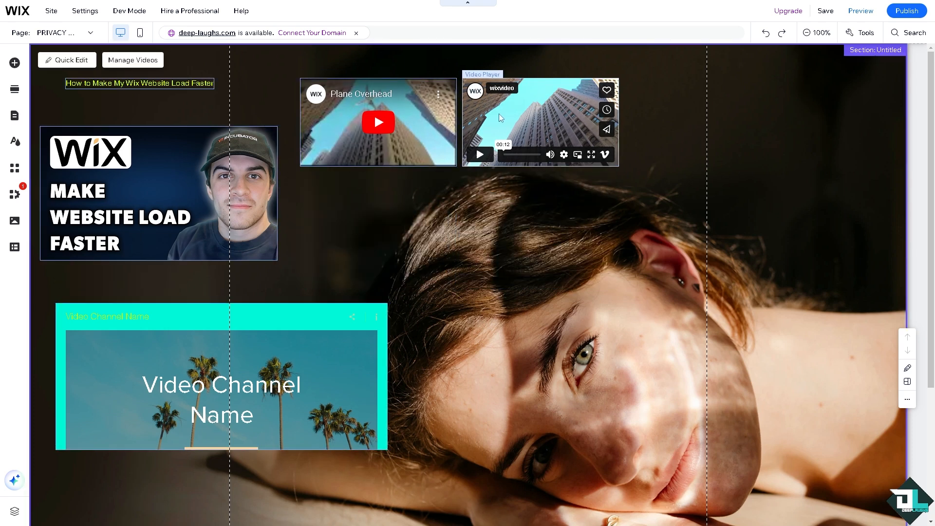
{"action": "left_click", "coordinate": [221, 387]}
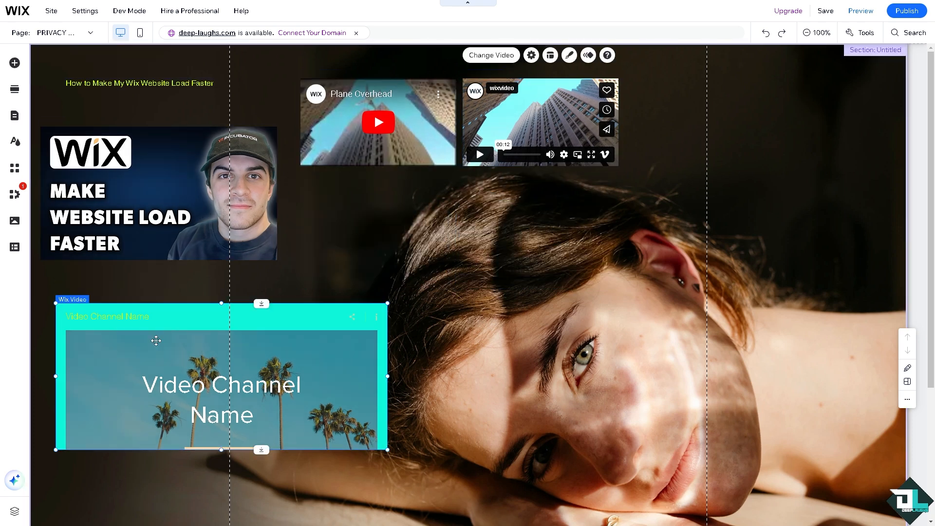
{"action": "left_click", "coordinate": [158, 193]}
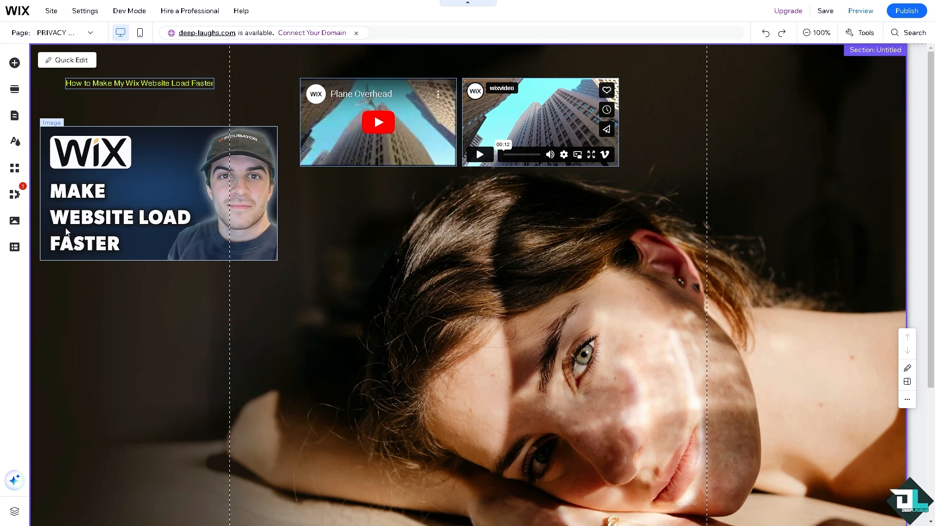
{"action": "mouse_move", "coordinate": [127, 238]}
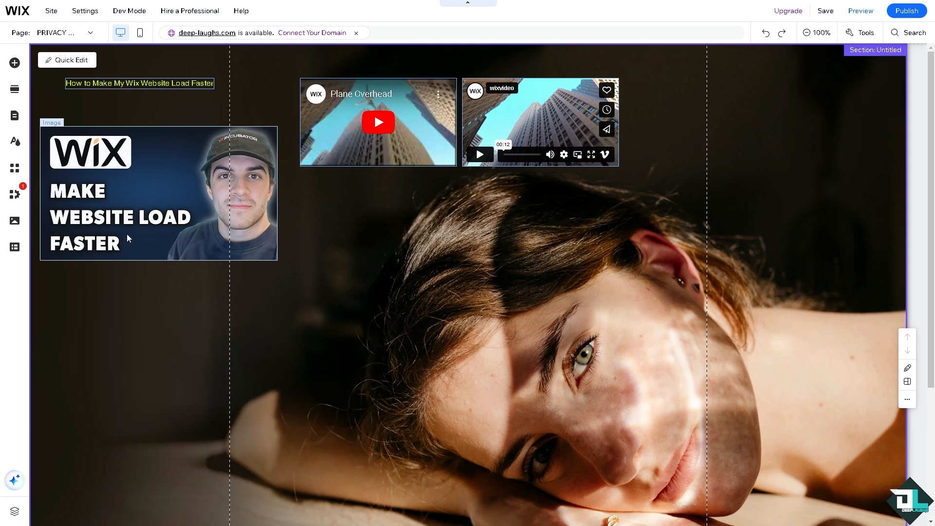
{"action": "left_click", "coordinate": [159, 193]}
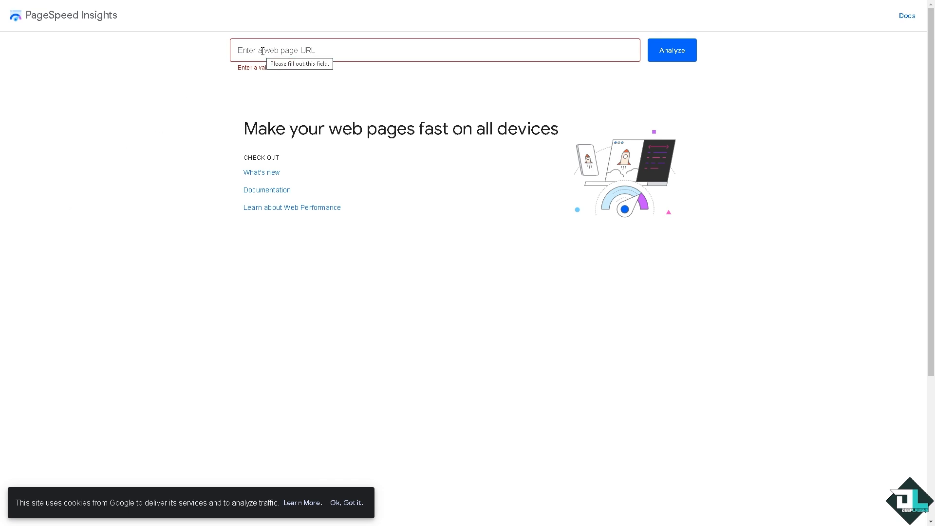
{"action": "type", "text": "www.wix.com"}
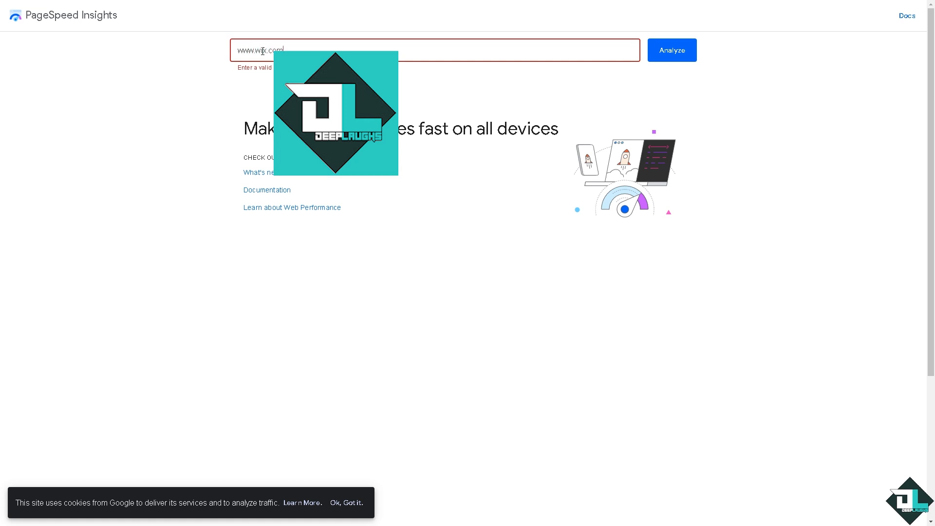
{"action": "left_click", "coordinate": [672, 49]}
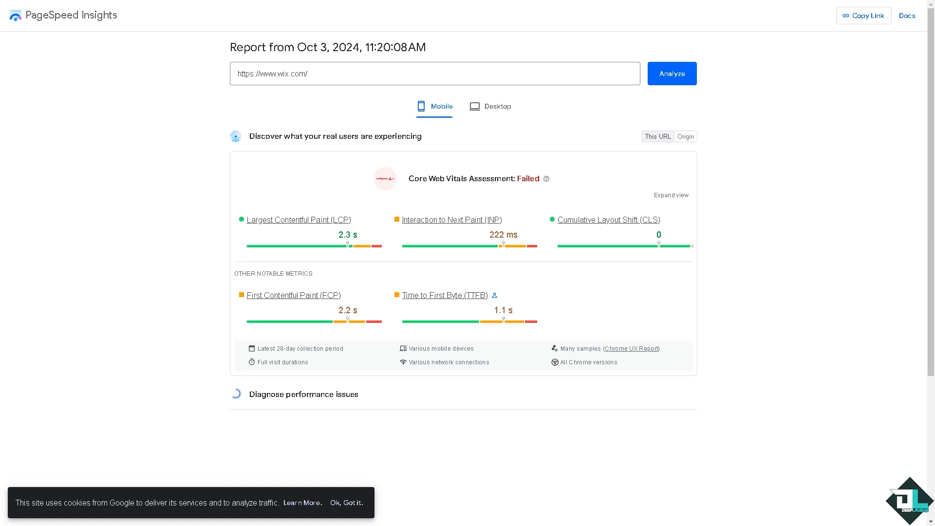
{"action": "mouse_move", "coordinate": [211, 252]}
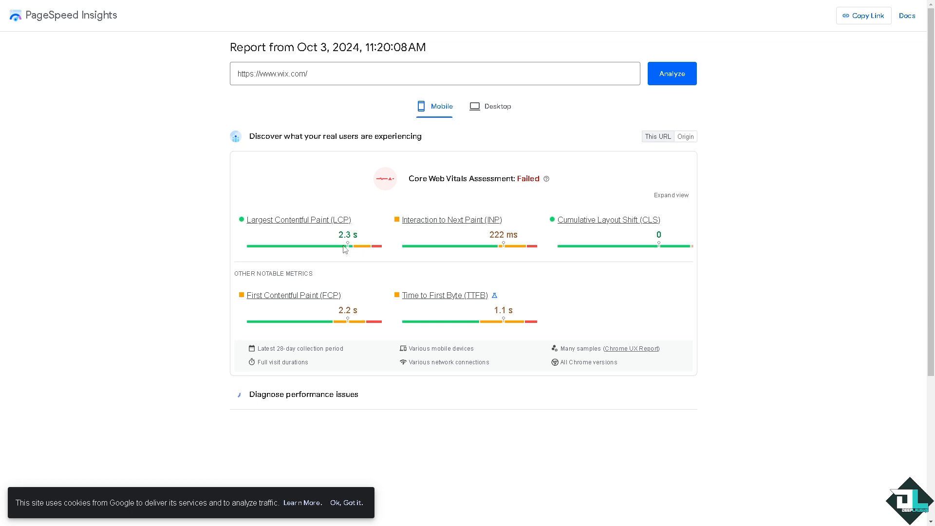
- Review the mobile metrics, then switch the wix.com report to Desktop results
{"action": "left_click", "coordinate": [236, 393]}
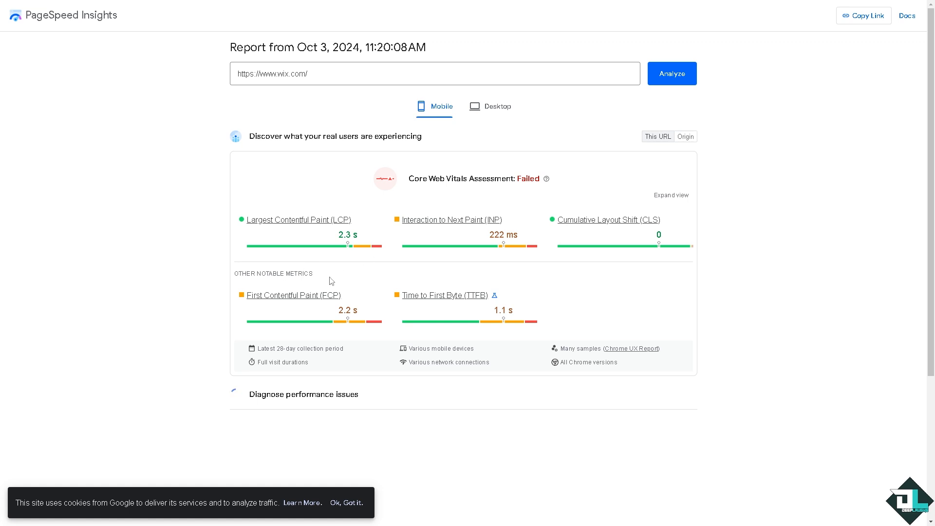
{"action": "left_click", "coordinate": [233, 393]}
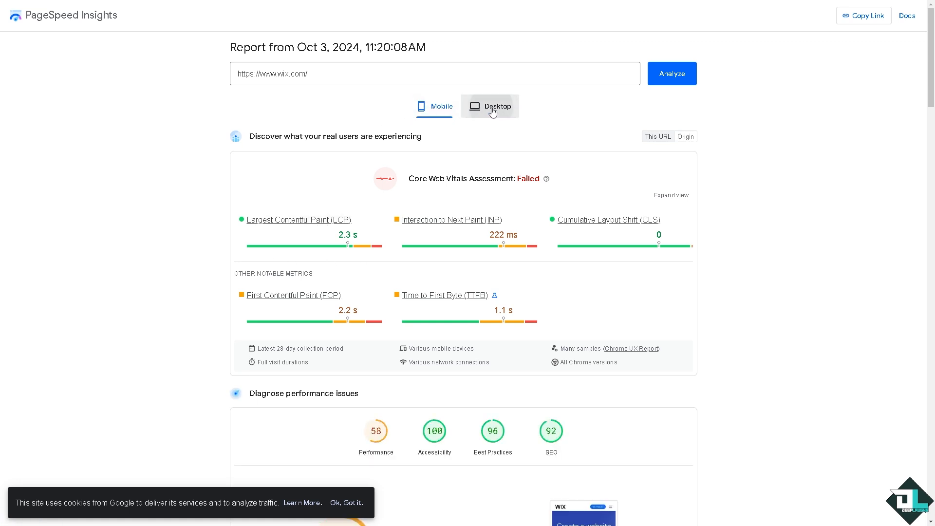
{"action": "left_click", "coordinate": [495, 106]}
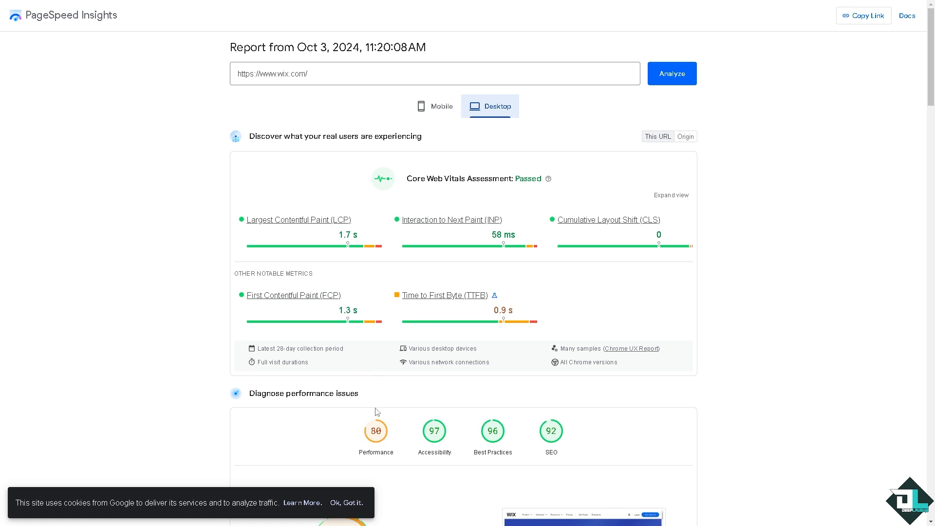
{"action": "mouse_move", "coordinate": [434, 430]}
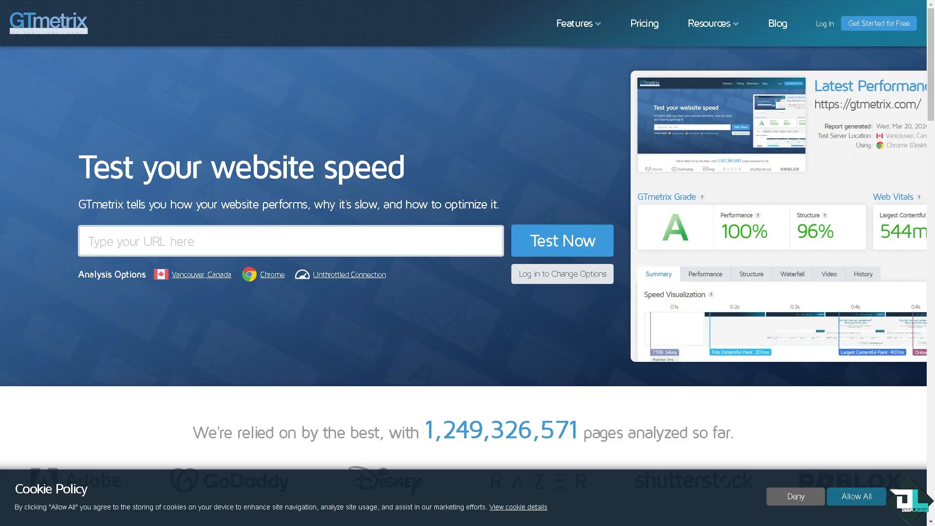
{"action": "mouse_move", "coordinate": [88, 303]}
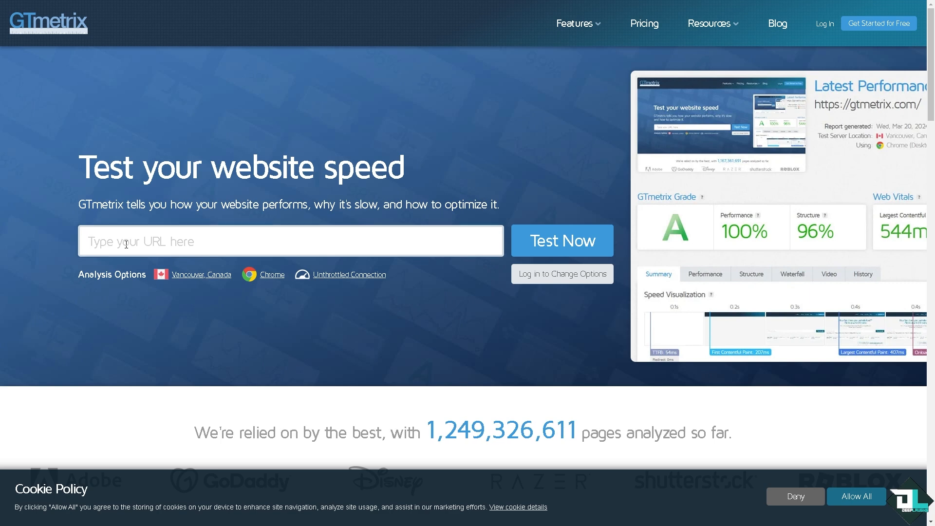
{"action": "type", "text": "www.wix.com/"}
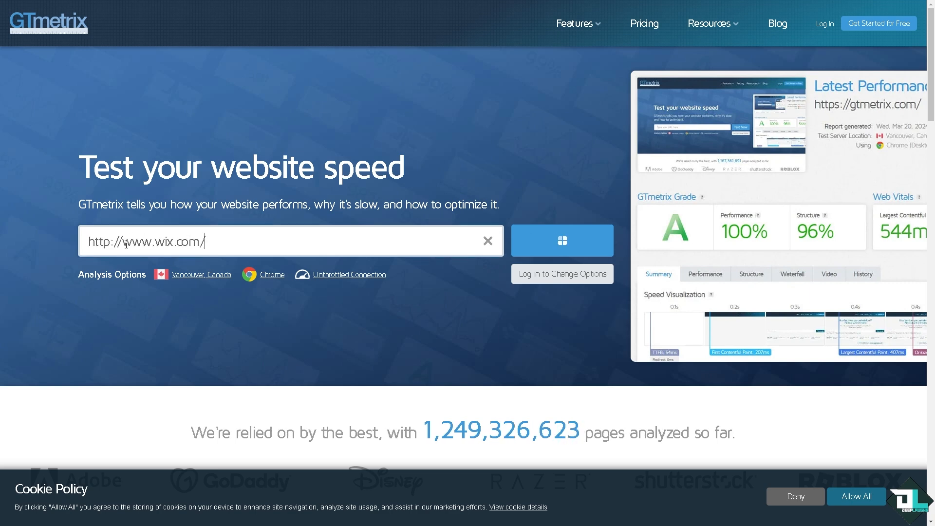
{"action": "left_click", "coordinate": [561, 239]}
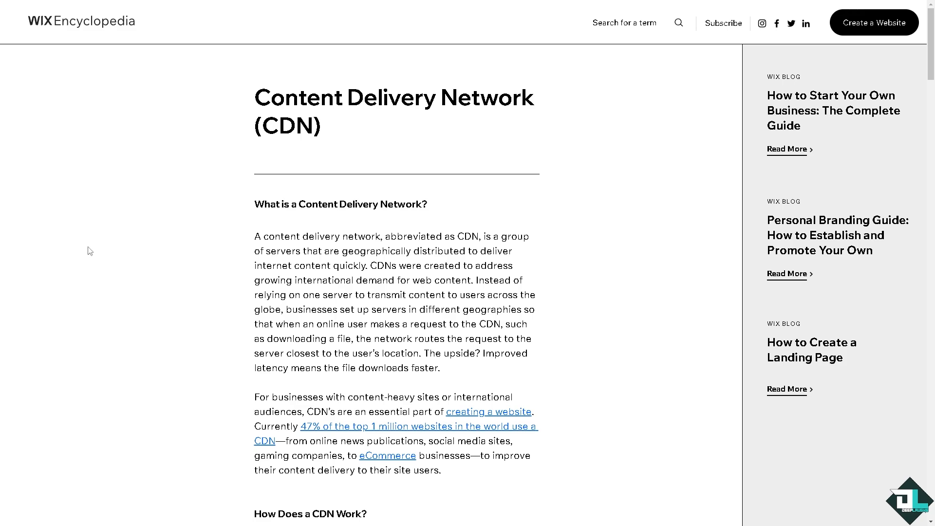
- Scroll the CDN article down to its Web Hosting vs CDNs section and comments
{"action": "scroll", "scroll_direction": "down", "scroll_amount": 3}
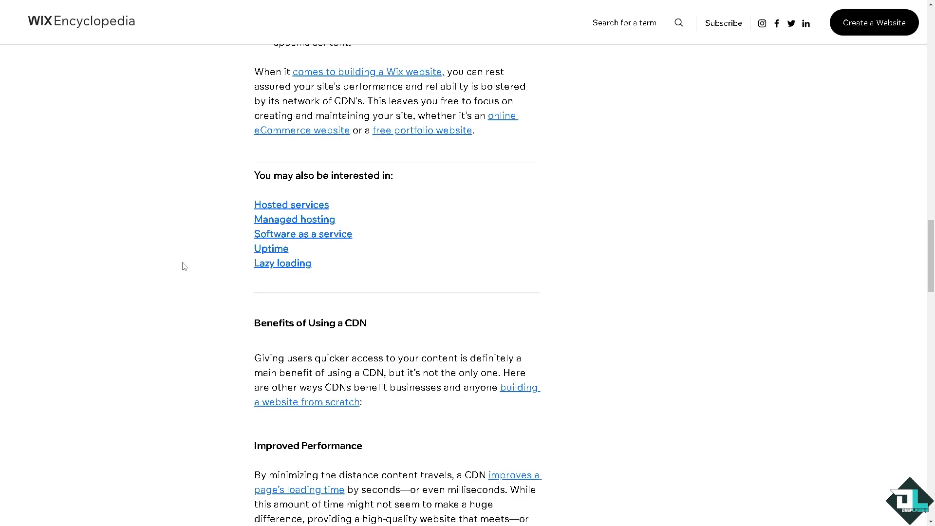
{"action": "scroll", "scroll_direction": "down", "scroll_amount": 3}
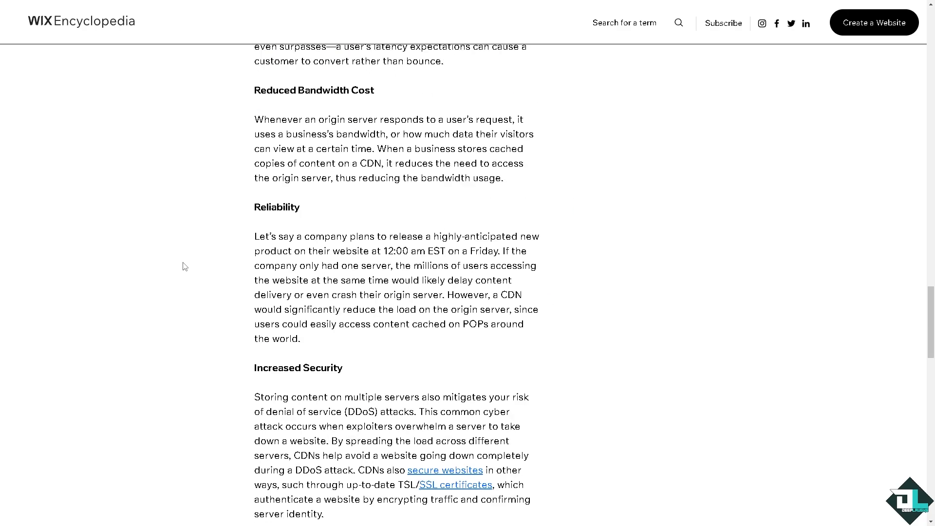
{"action": "scroll", "scroll_direction": "down", "scroll_amount": 3}
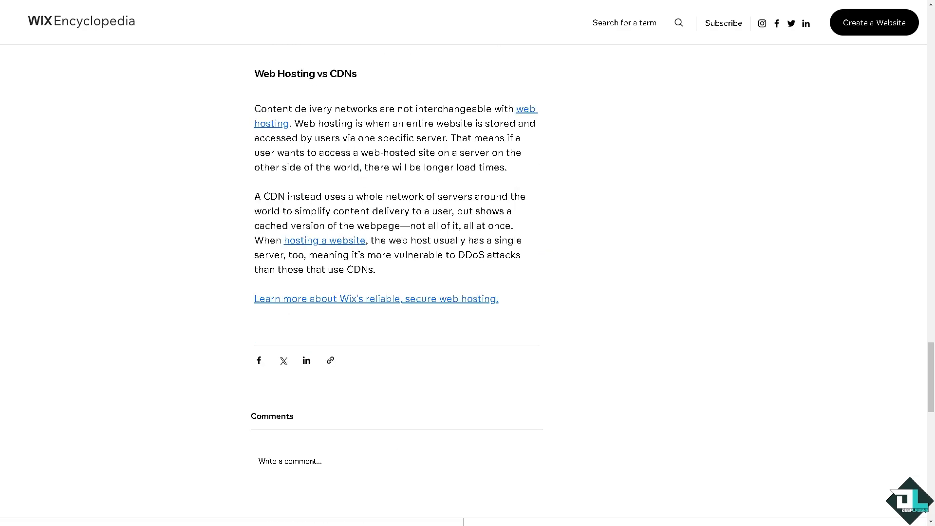